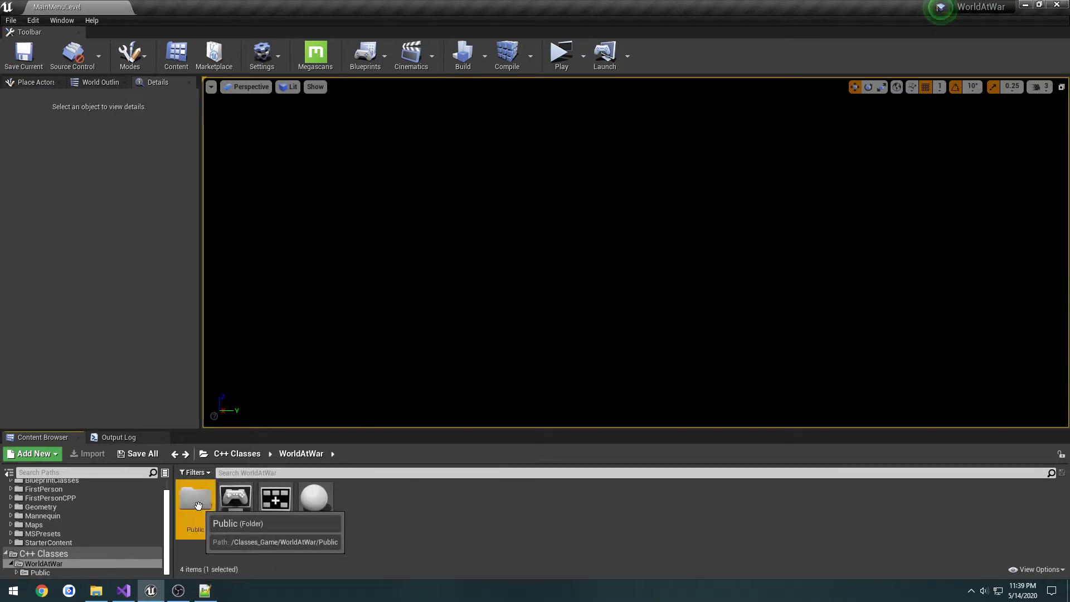
- Browse into C++ Classes > WorldAtWar > Public > NaziZombie in the Content Browser
double_click(195, 496)
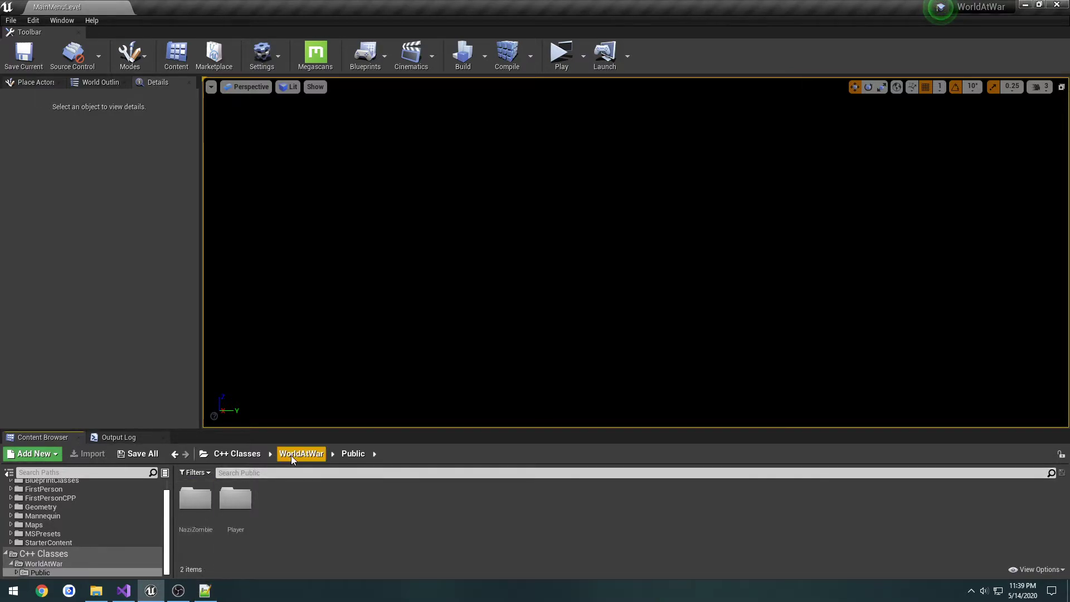
click(301, 454)
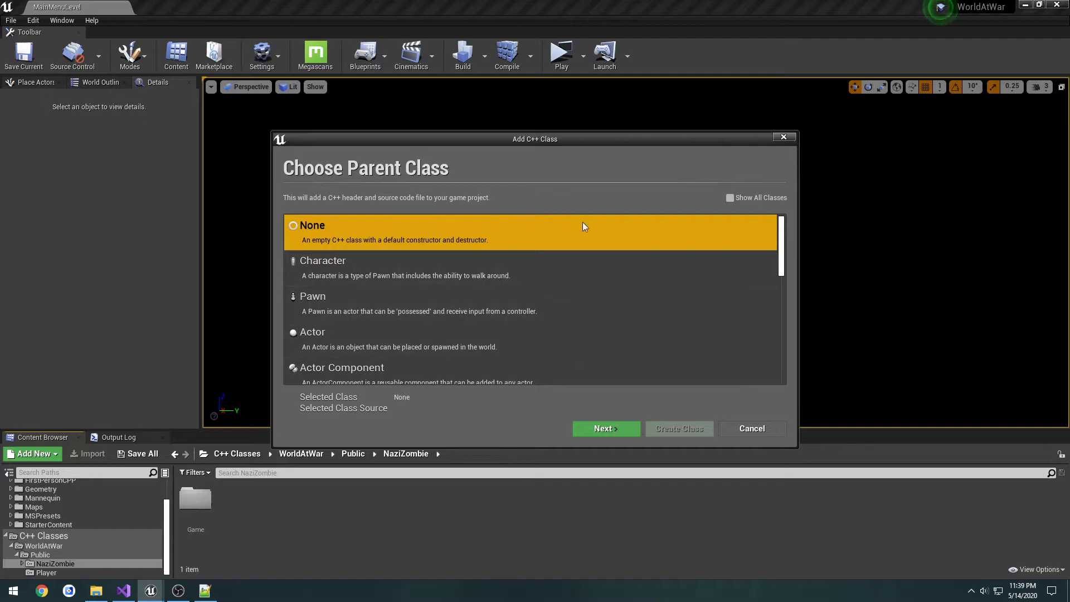
- Create NaziZombieMainMenuGameMode from GameModeBase (searched 'gamemode') in NaziZombie/MainMenu
click(729, 198)
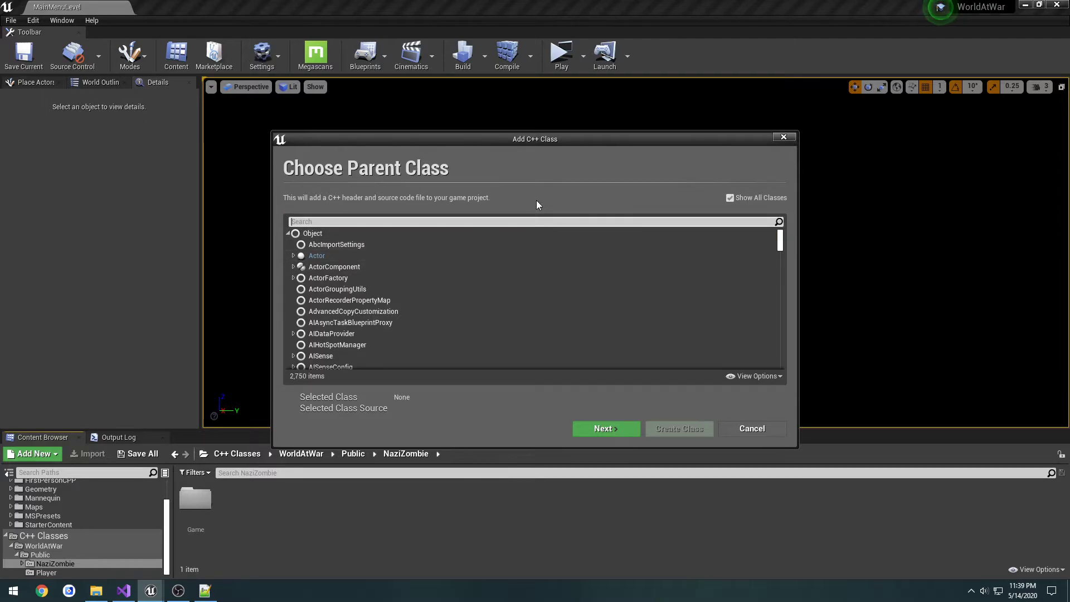
text(g)
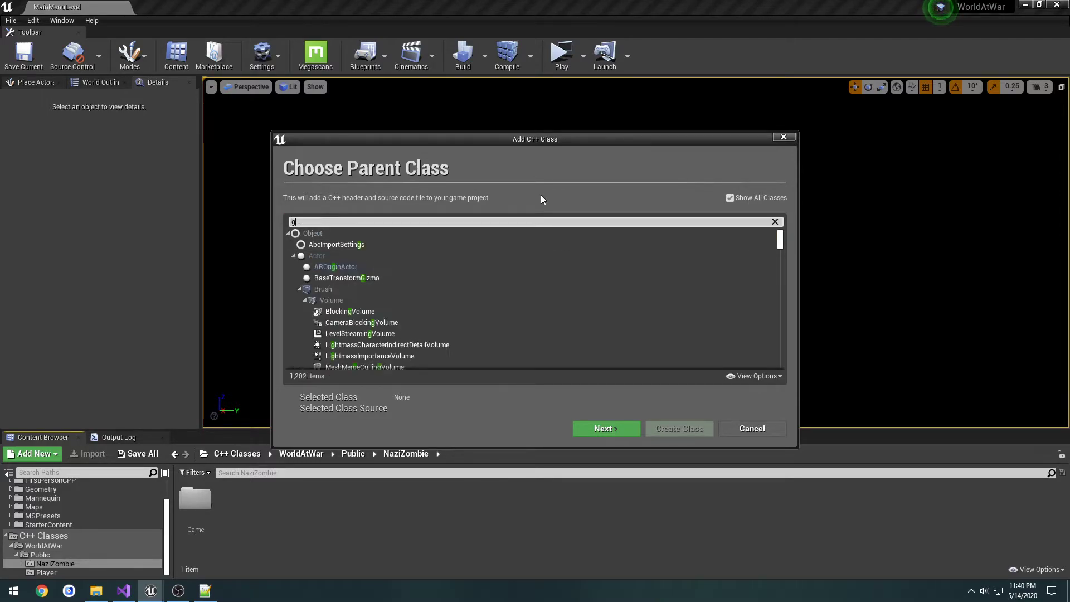
text(amemode)
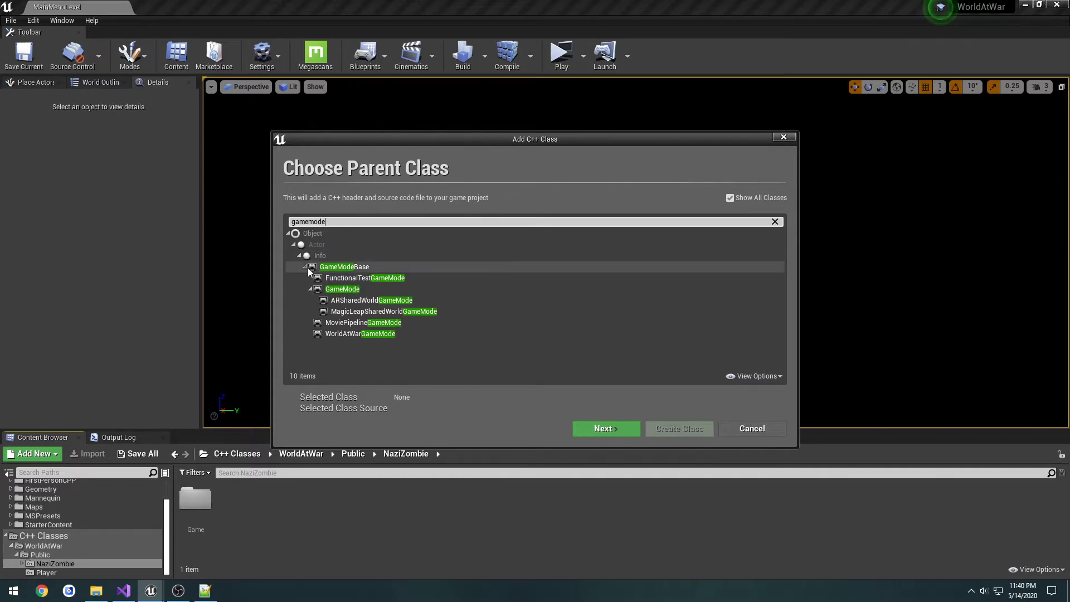
click(604, 429)
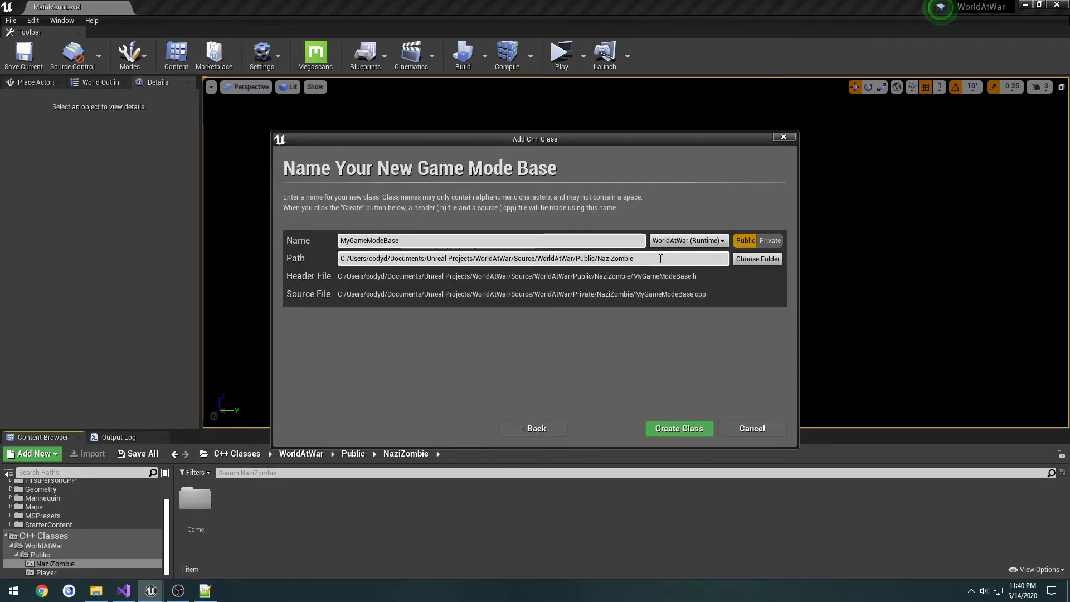
text(MainMenu)
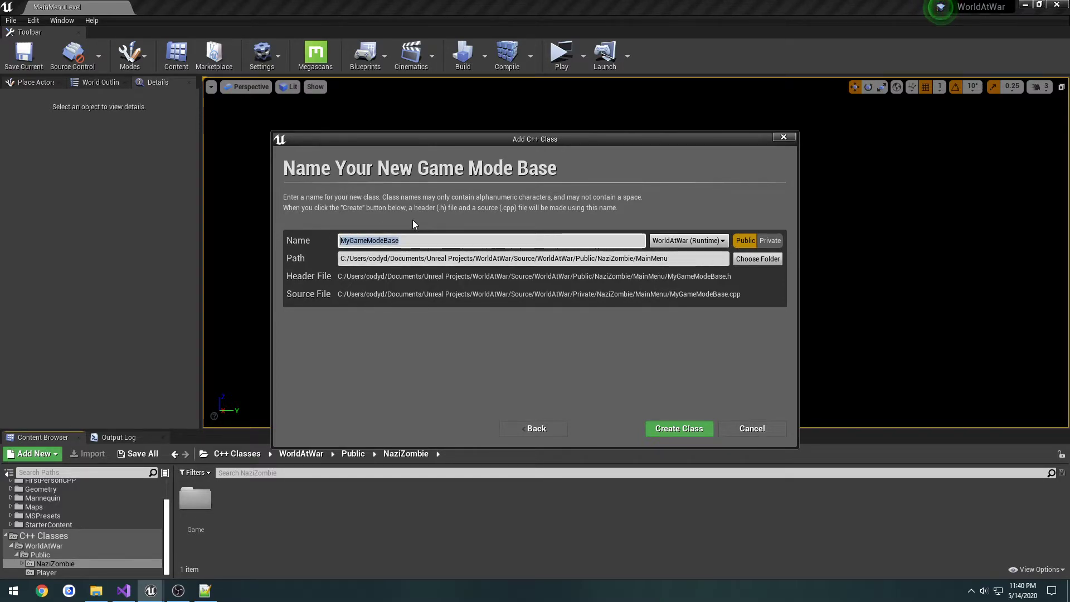
text(NaziZombieMainMenuG)
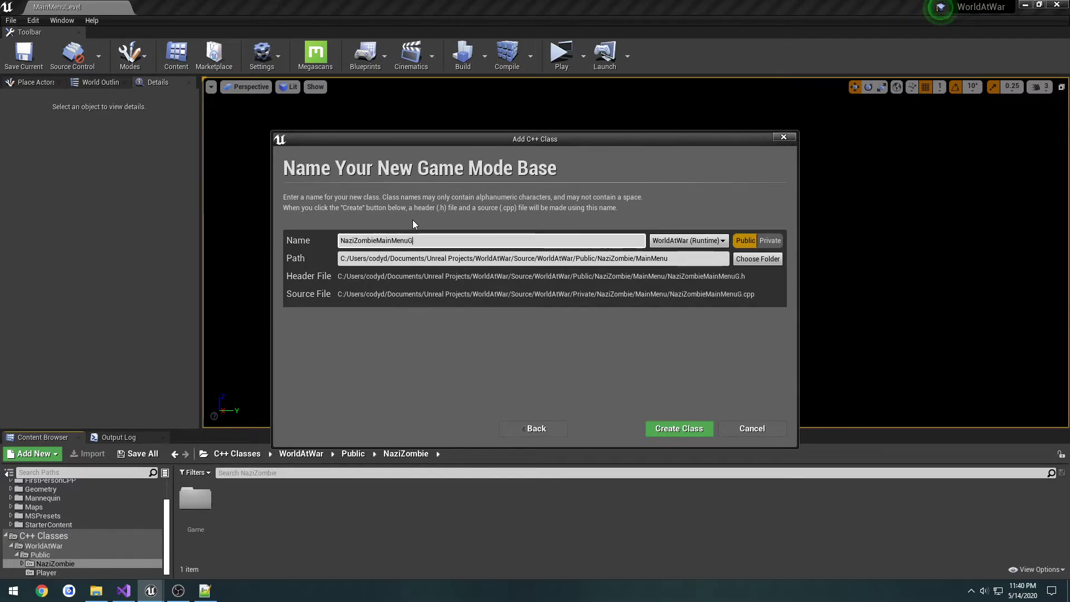
click(678, 428)
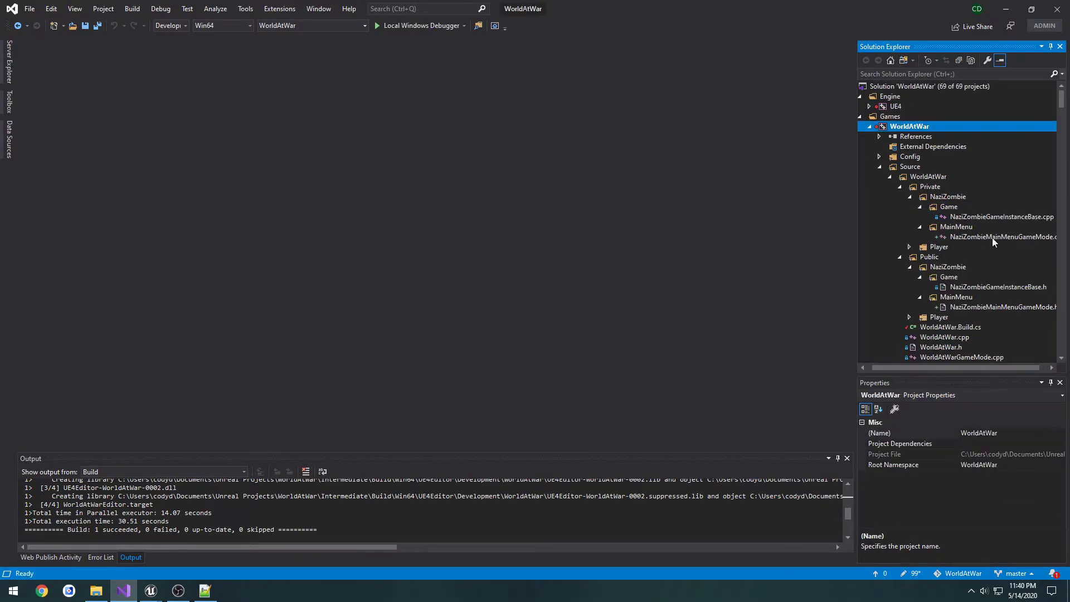
- Open NaziZombieMainMenuGameMode.cpp from Private/NaziZombie/MainMenu in Solution Explorer
double_click(1001, 237)
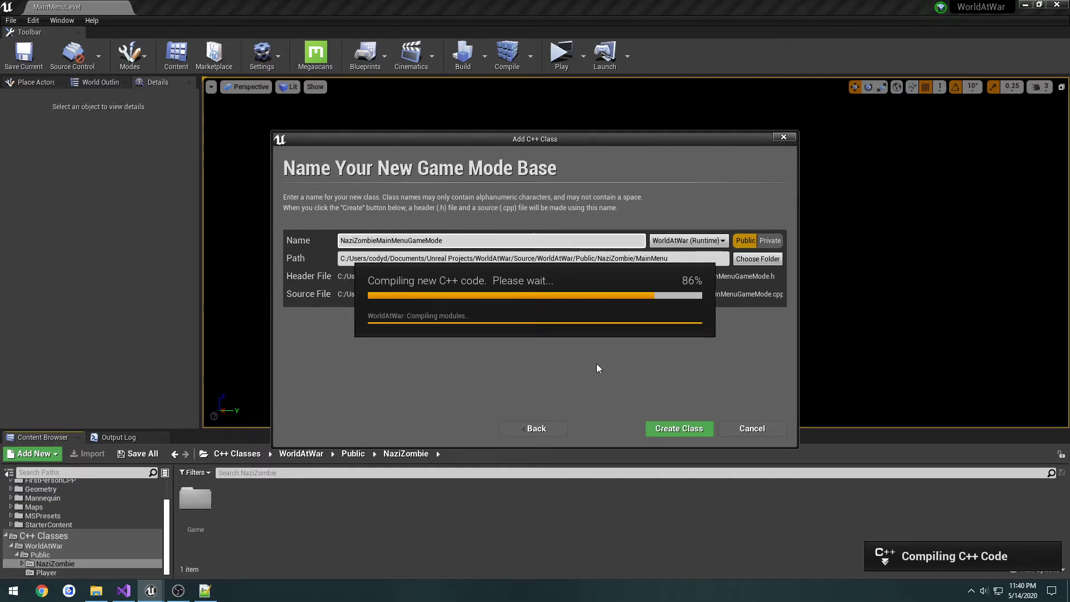
mouse_move(612, 369)
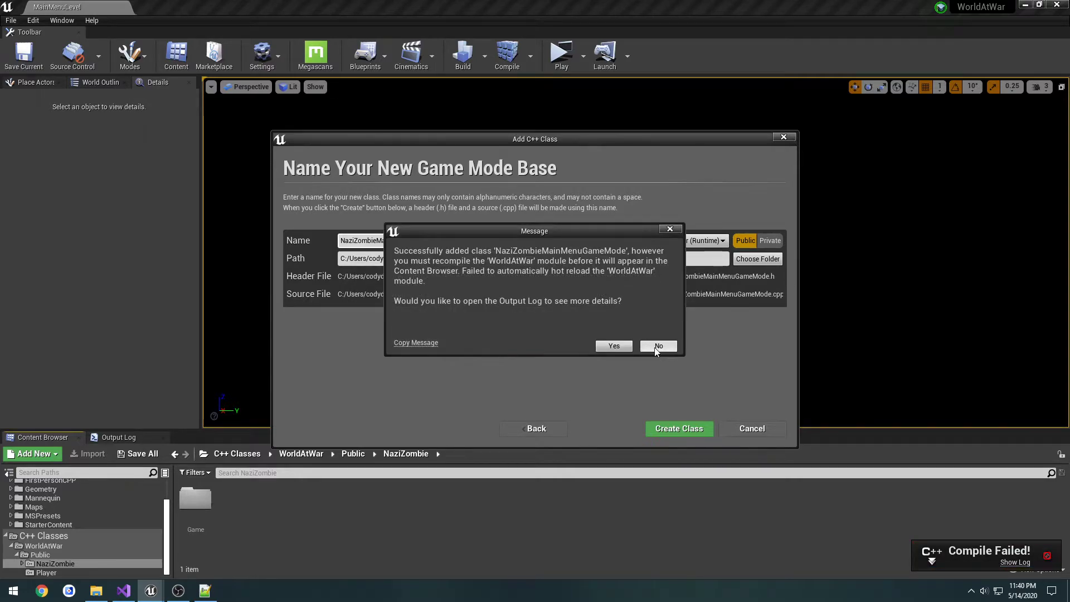
- Decline viewing the output log after the hot-reload failure message
click(658, 346)
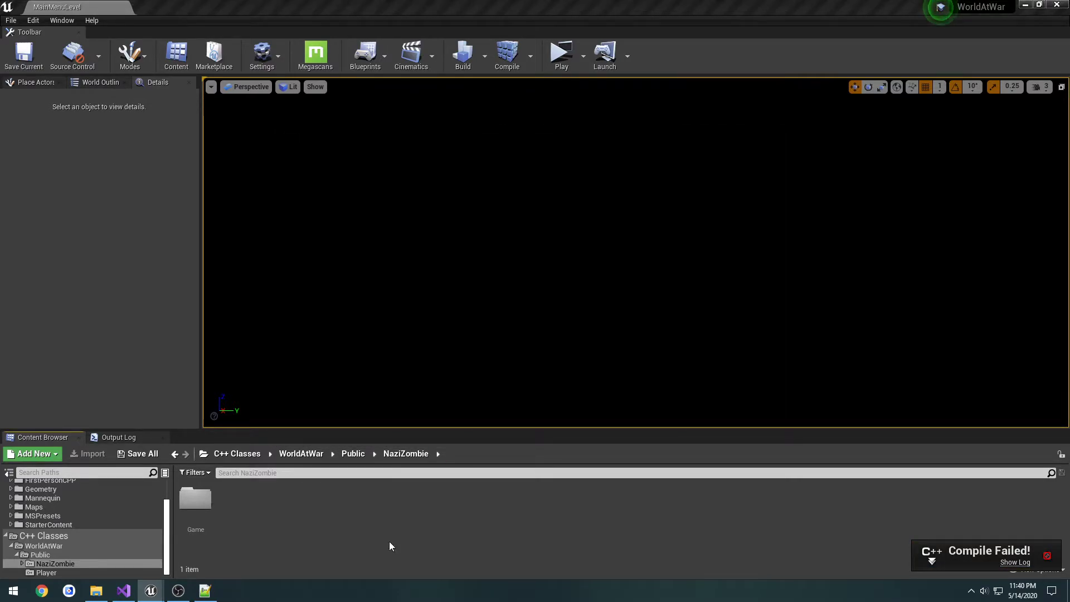
- Pick OnlineBeaconHostObject (searched 'beacon') as parent and name the class NaziZombieBeaconHostObject
click(32, 454)
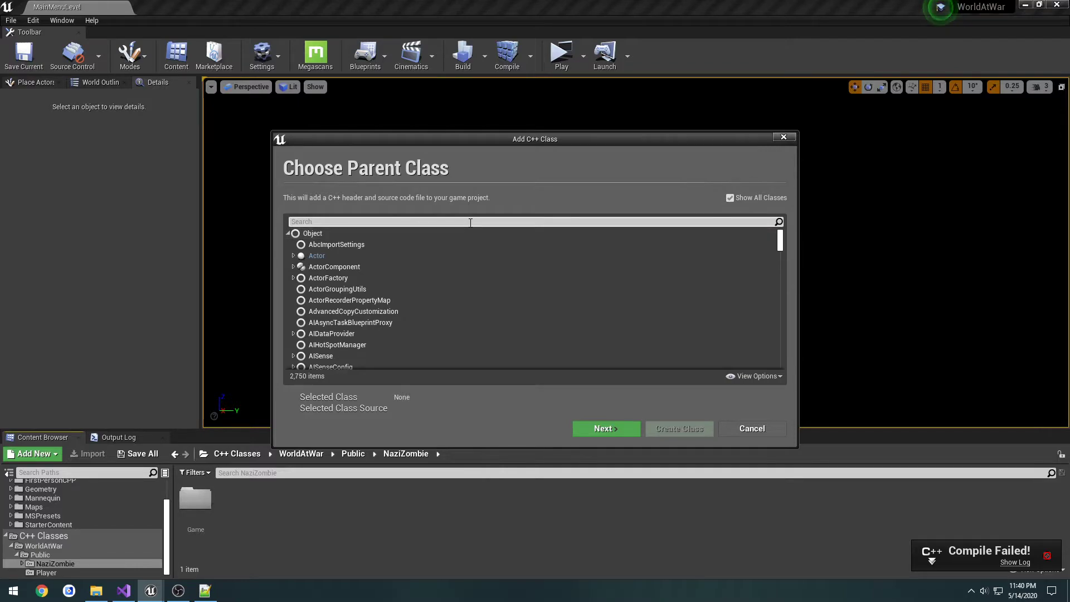
text(beacon)
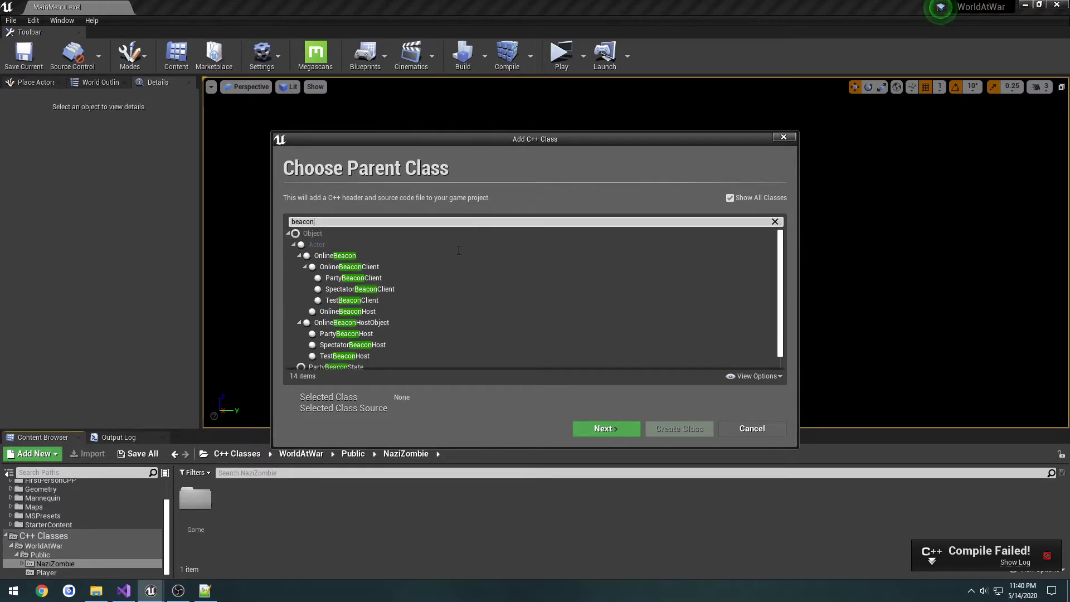
mouse_move(351, 323)
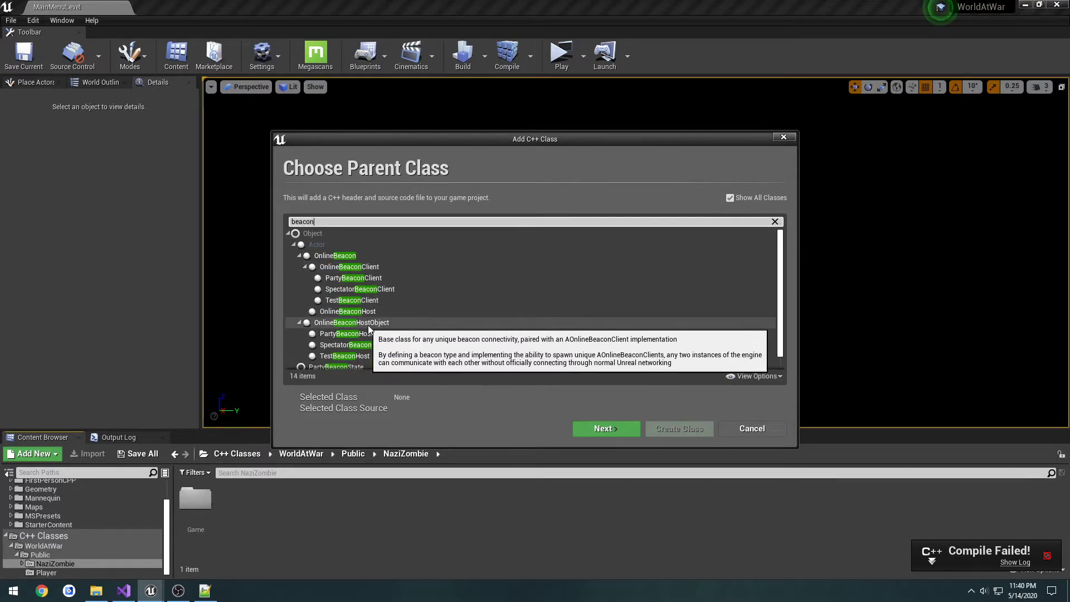
click(604, 428)
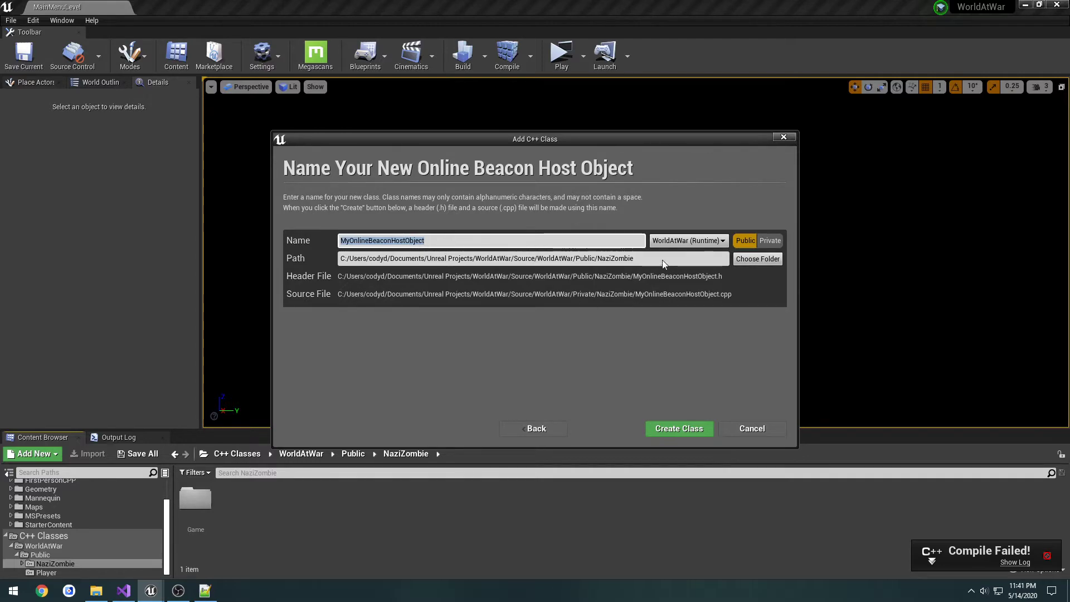
text(NaziZombieBeacon)
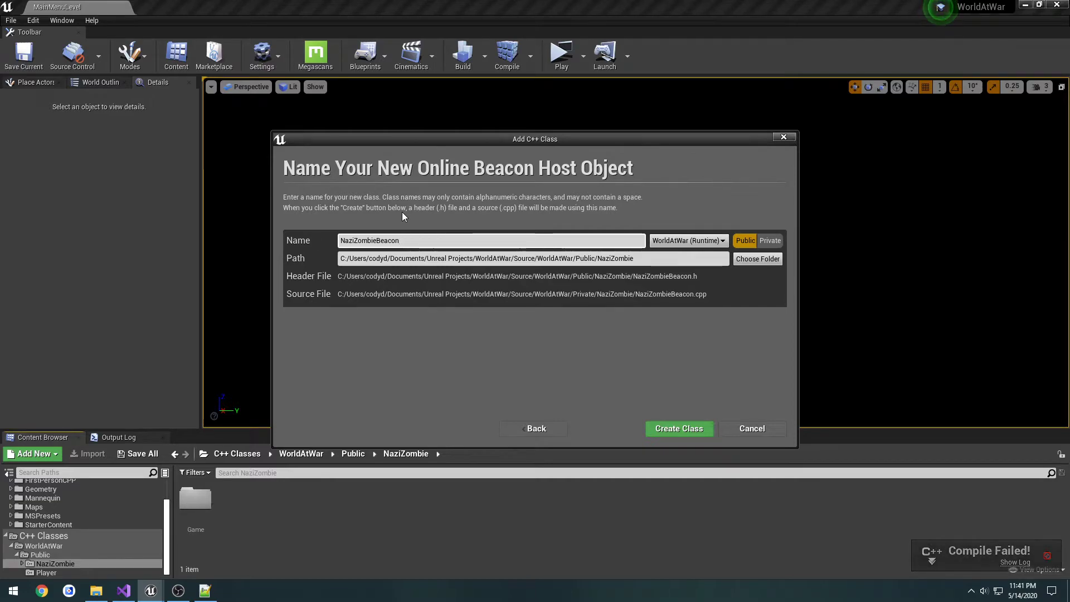
text(W)
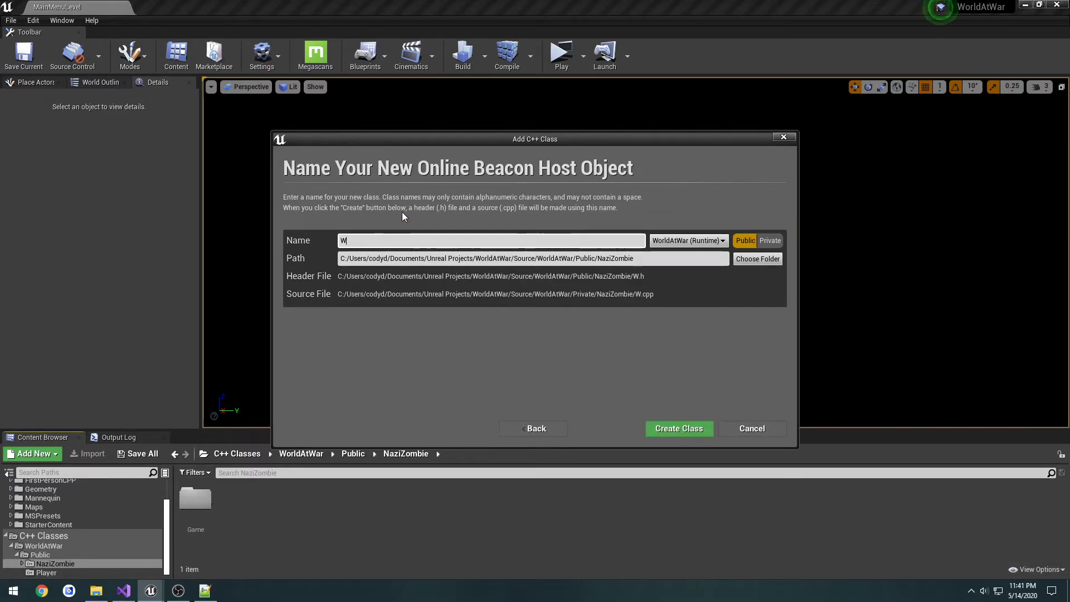
text(aWBeaconHostObject)
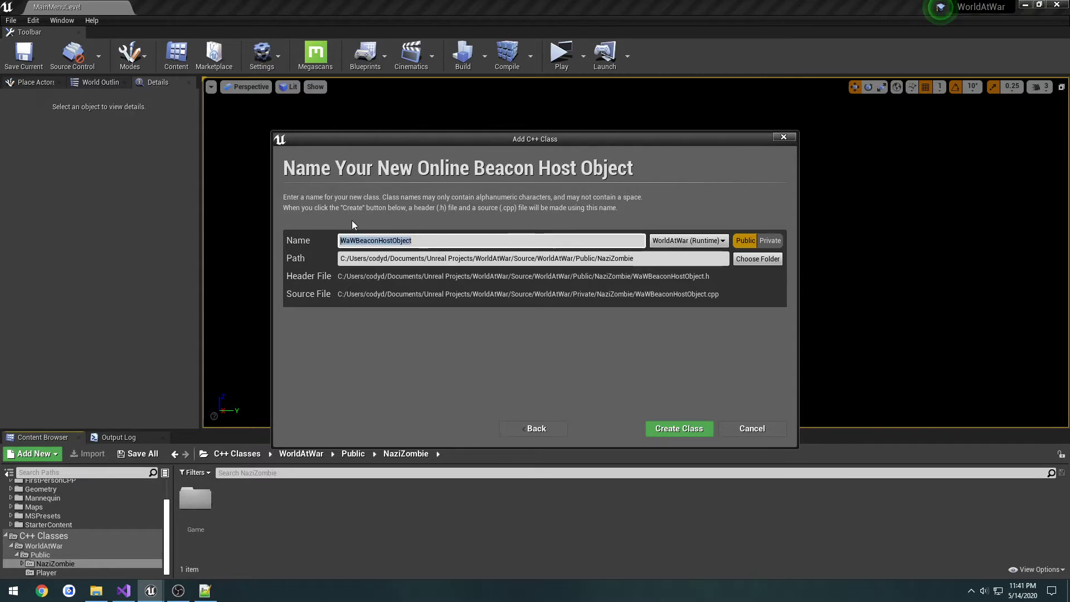
text(NaziZombieBeac)
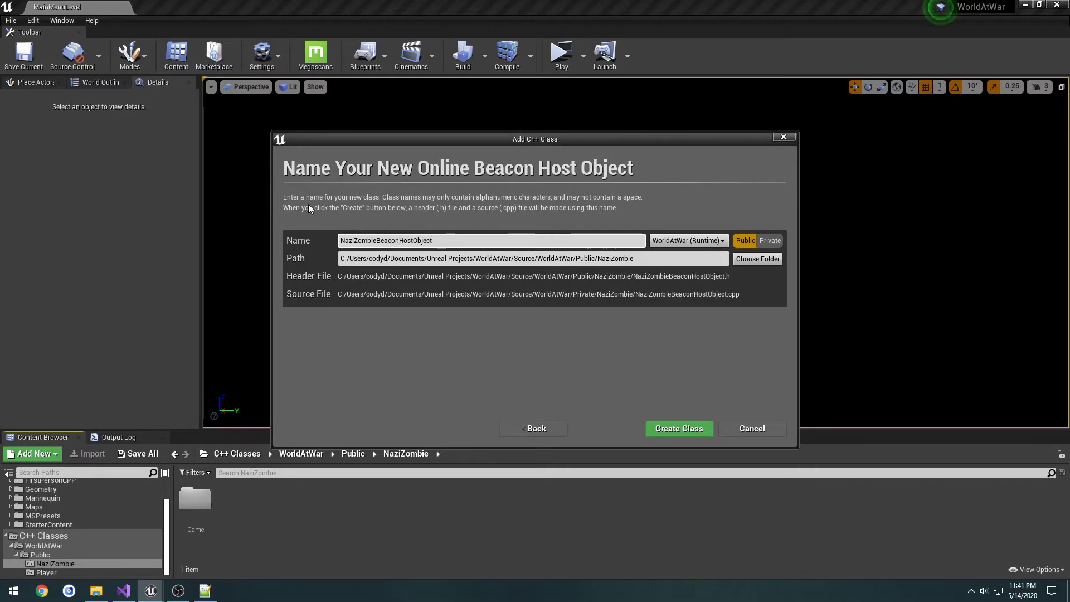
mouse_move(577, 349)
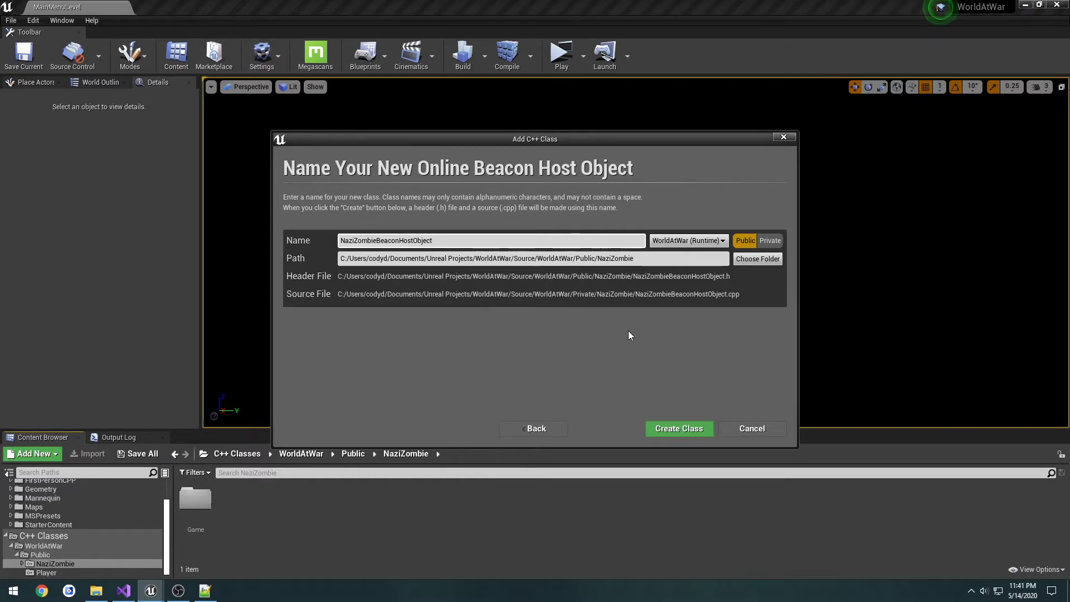
mouse_move(621, 333)
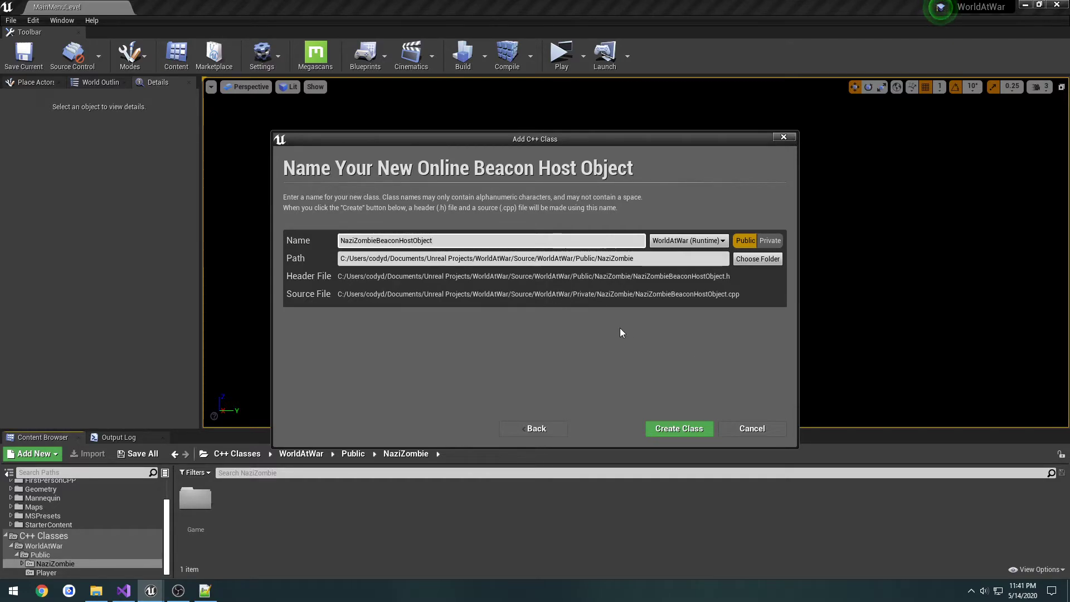
mouse_move(678, 428)
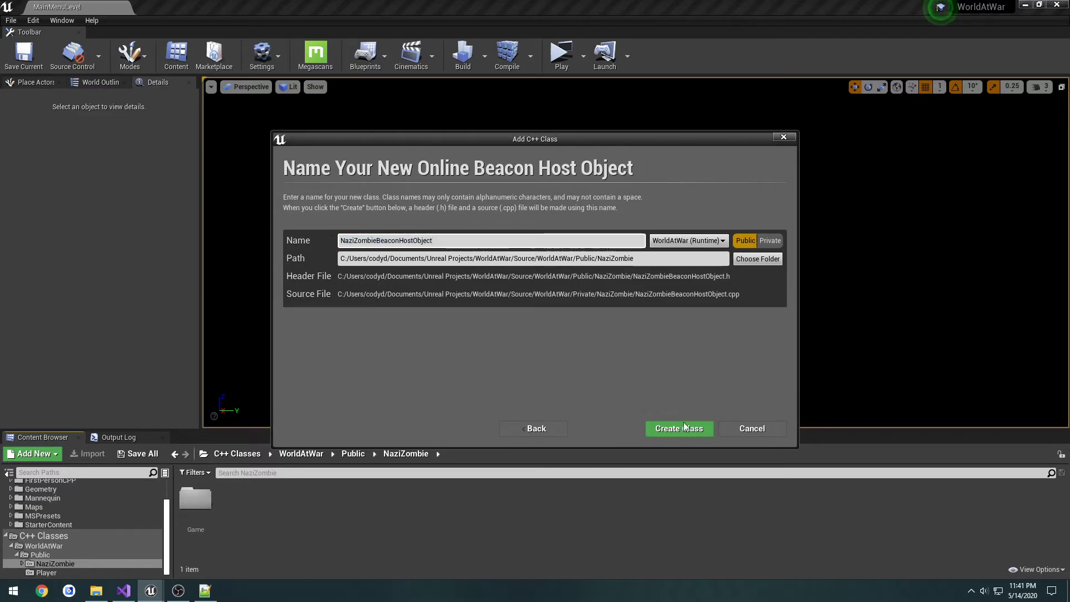
mouse_move(679, 428)
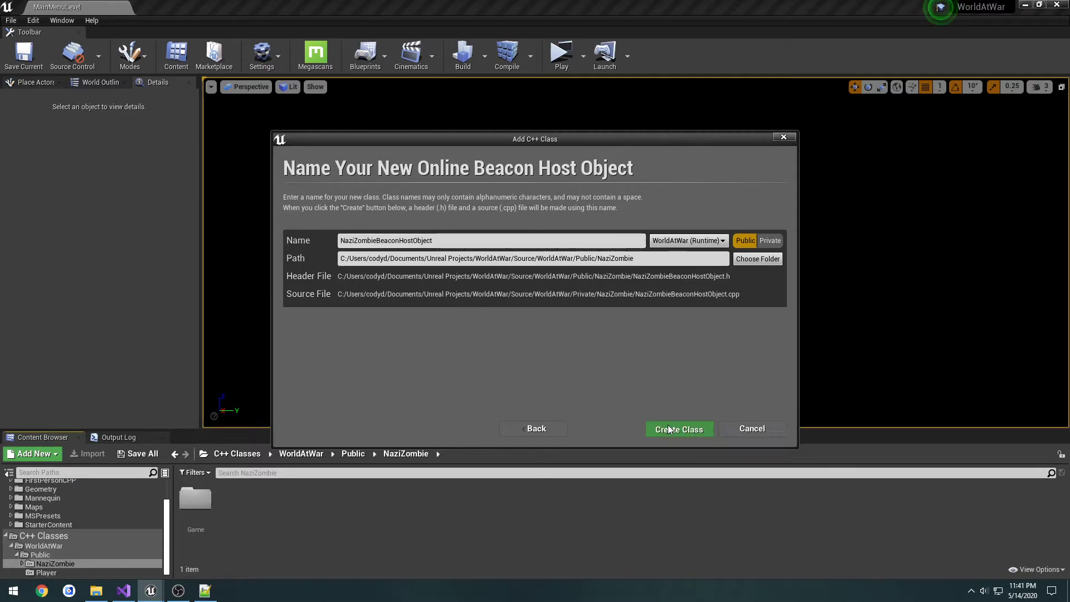
- Create the NaziZombieBeaconHostObject class and let the automatic compile run
click(677, 428)
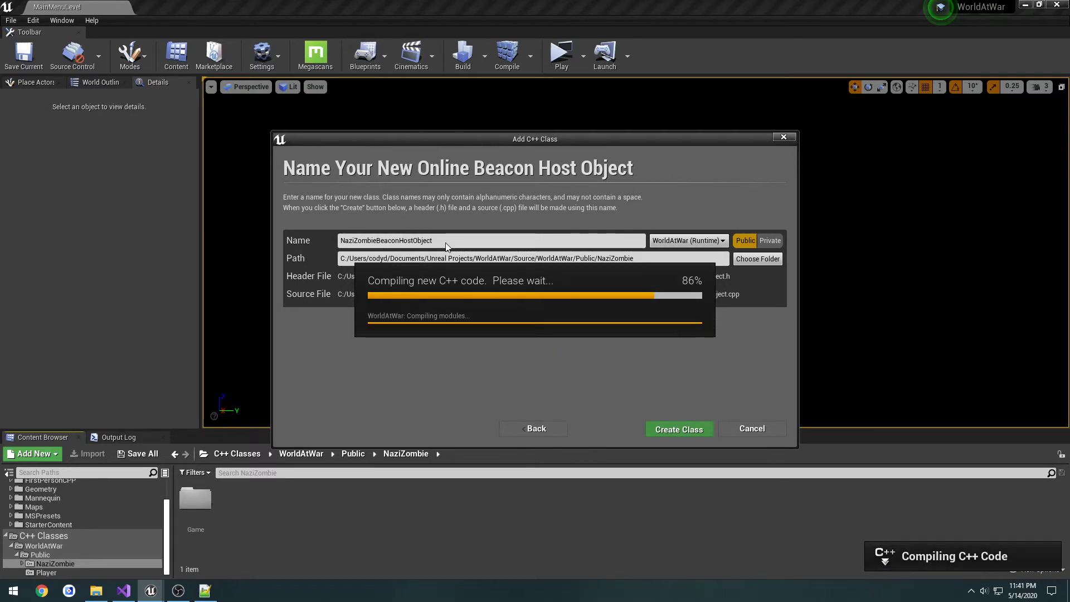
mouse_move(450, 220)
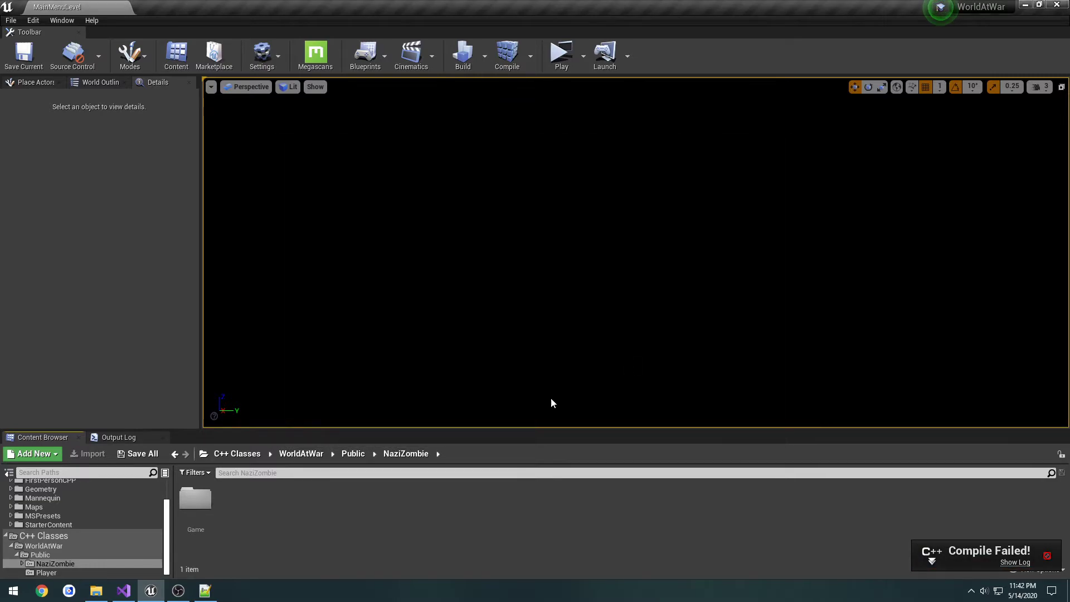
- Delete NaziZombieBeaconHostObject.cpp from Private/NaziZombie and browse to Public/NaziZombie
click(96, 591)
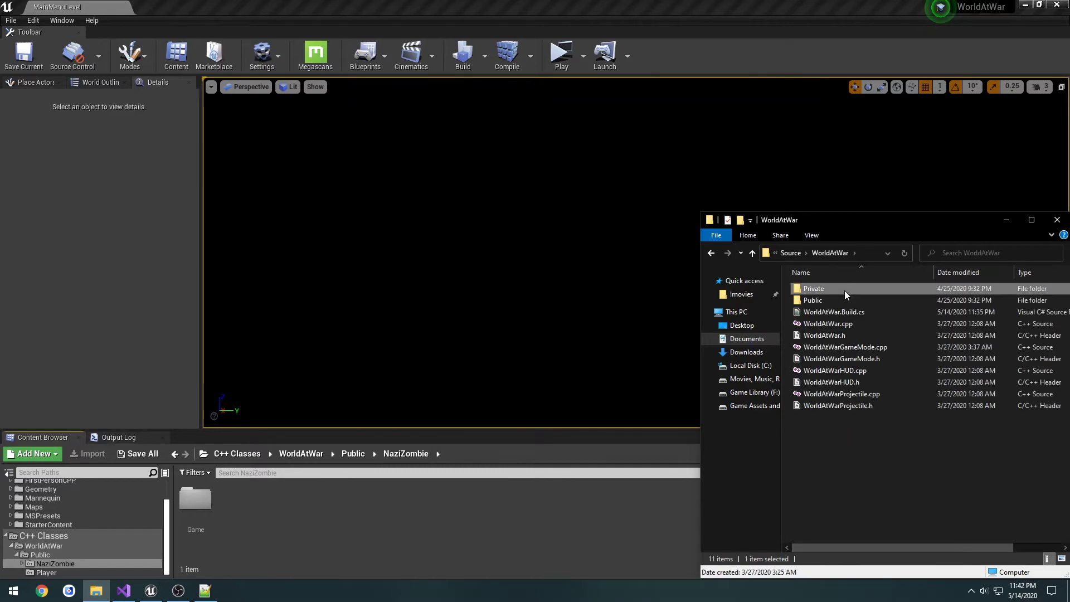
double_click(814, 288)
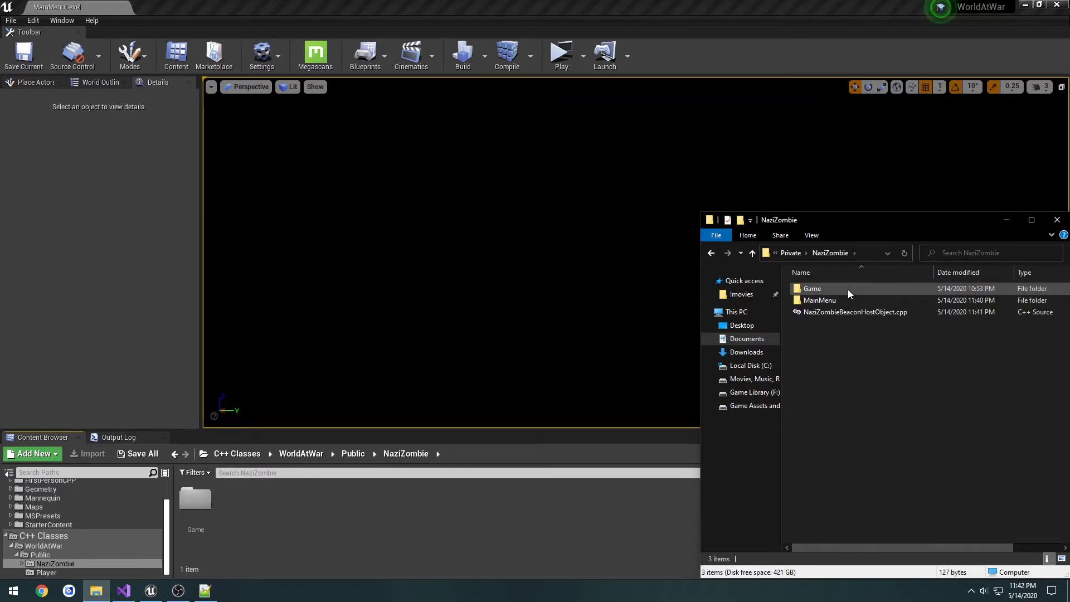
click(855, 312)
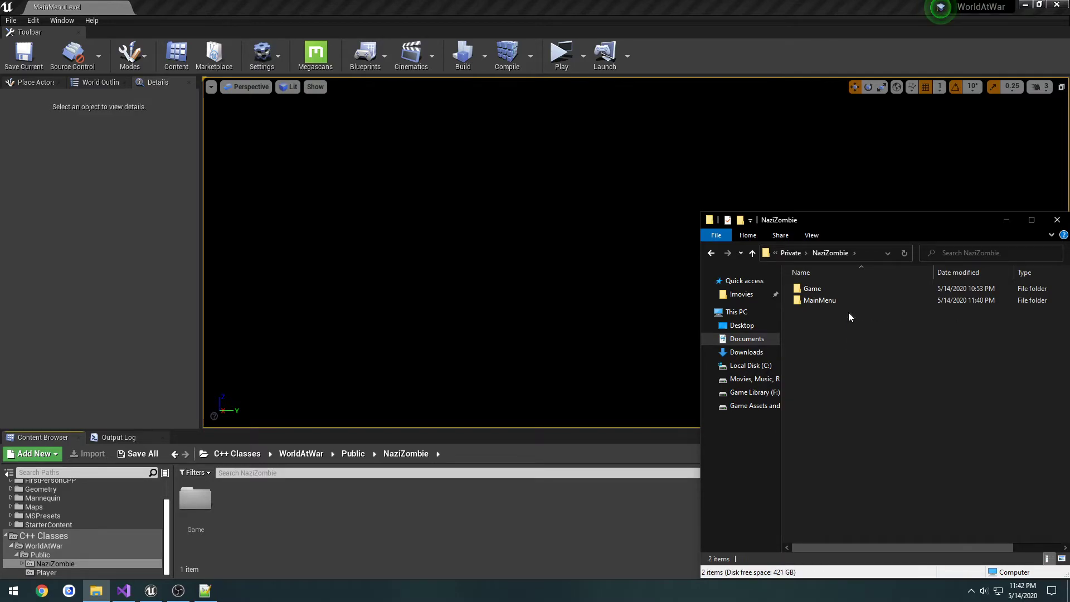
click(752, 253)
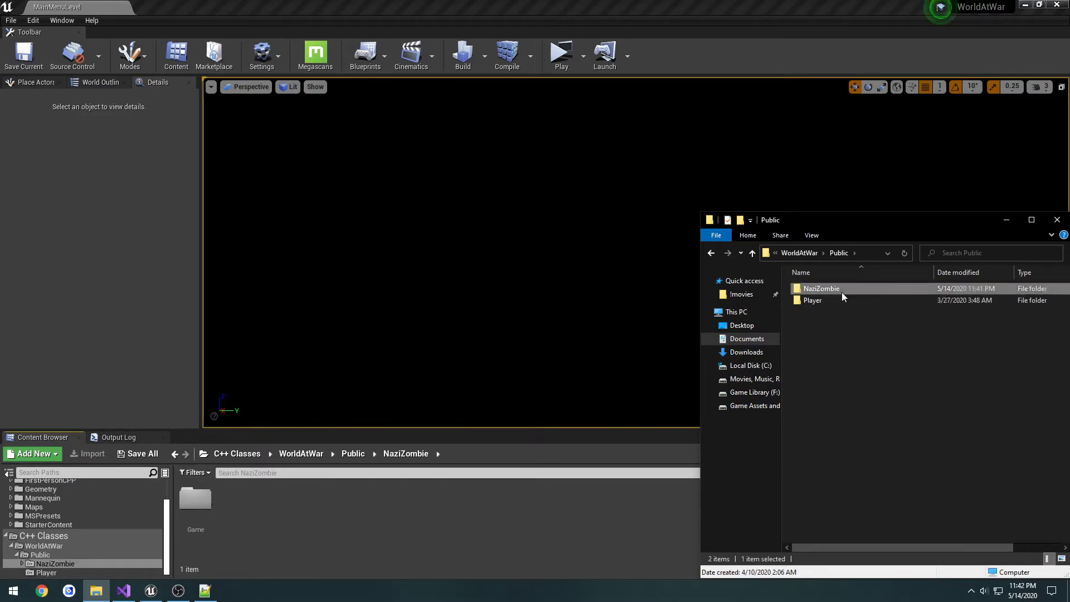
double_click(821, 288)
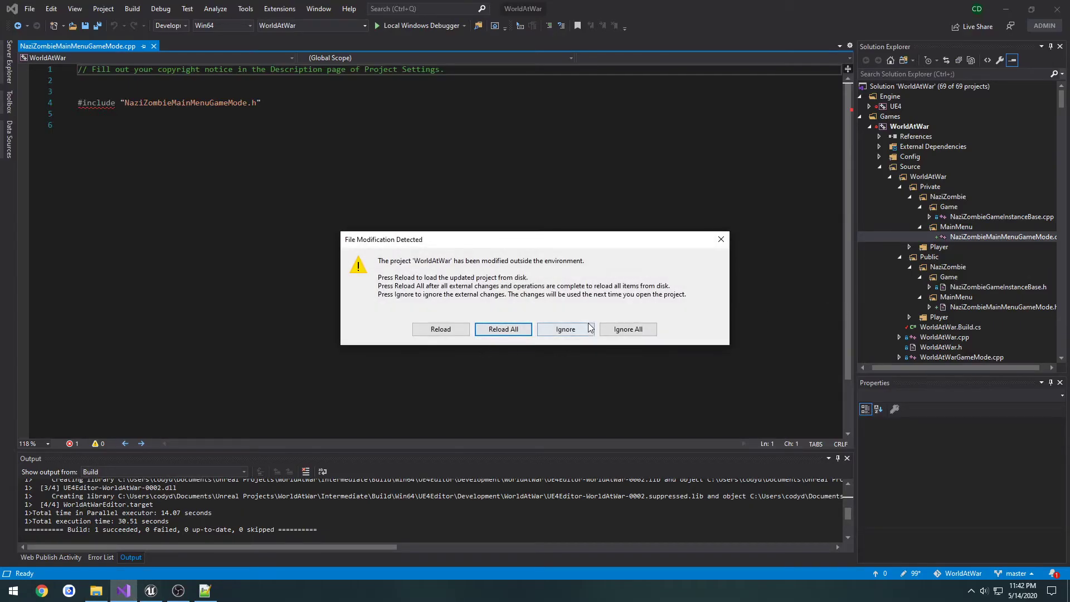
- Reload All in Visual Studio's File Modification Detected dialog and return to the Unreal Editor
click(503, 329)
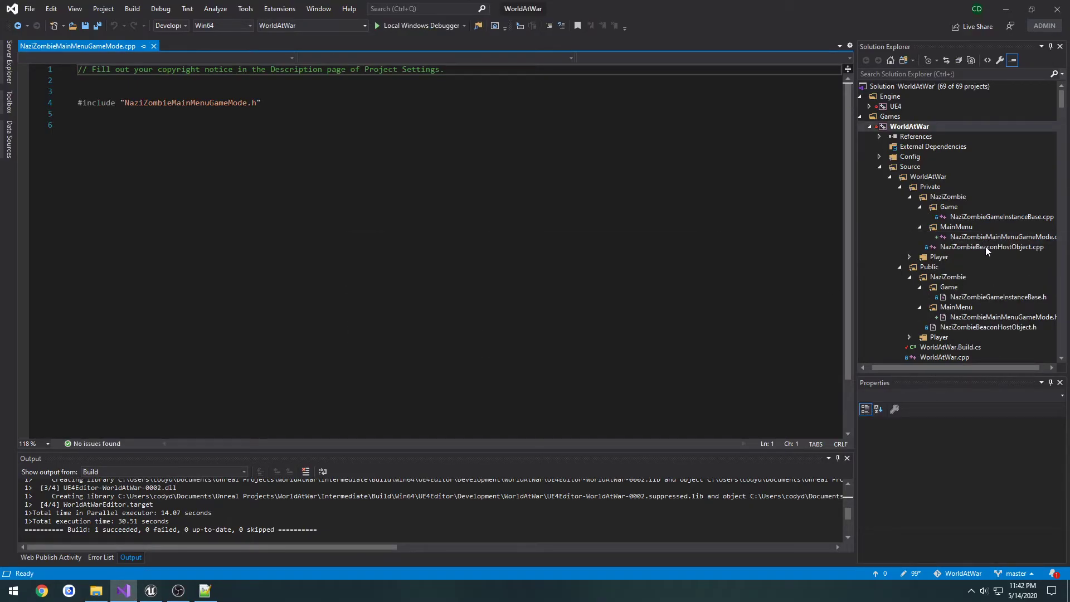
click(957, 296)
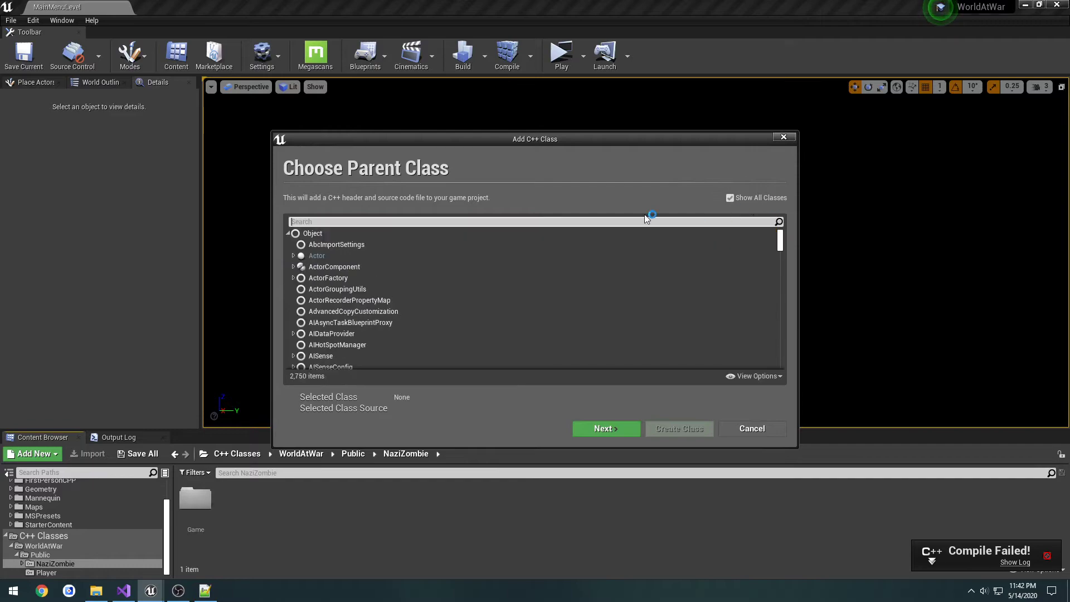
- Create NaziZombieBeaconHostObject from OnlineBeaconHostObject in the NaziZombie/MainMenu path
text(beacon)
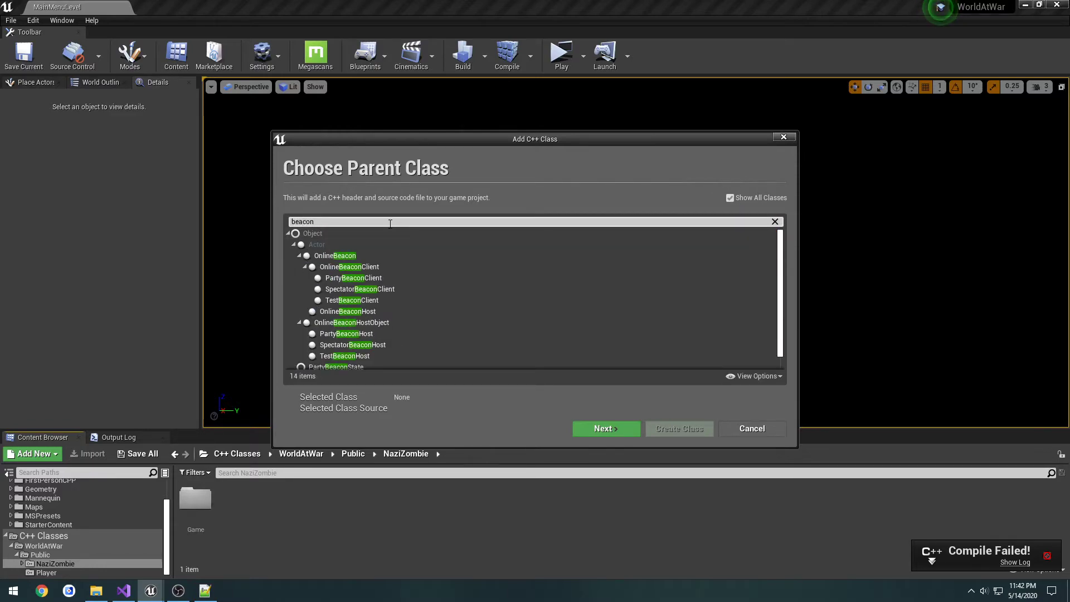
click(603, 428)
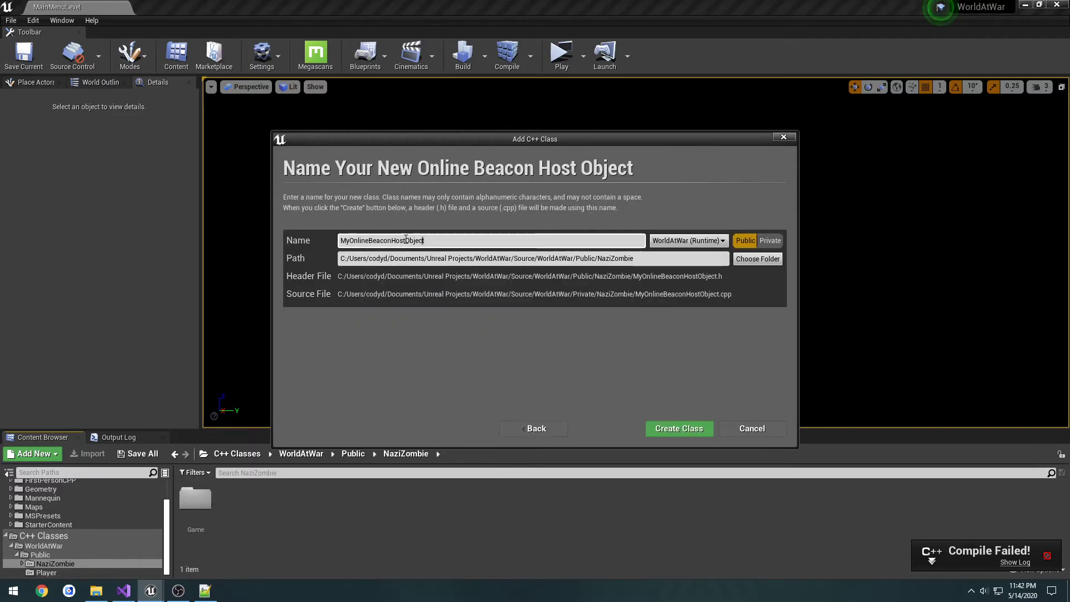
text(NaziZombie)
click(533, 258)
text(/)
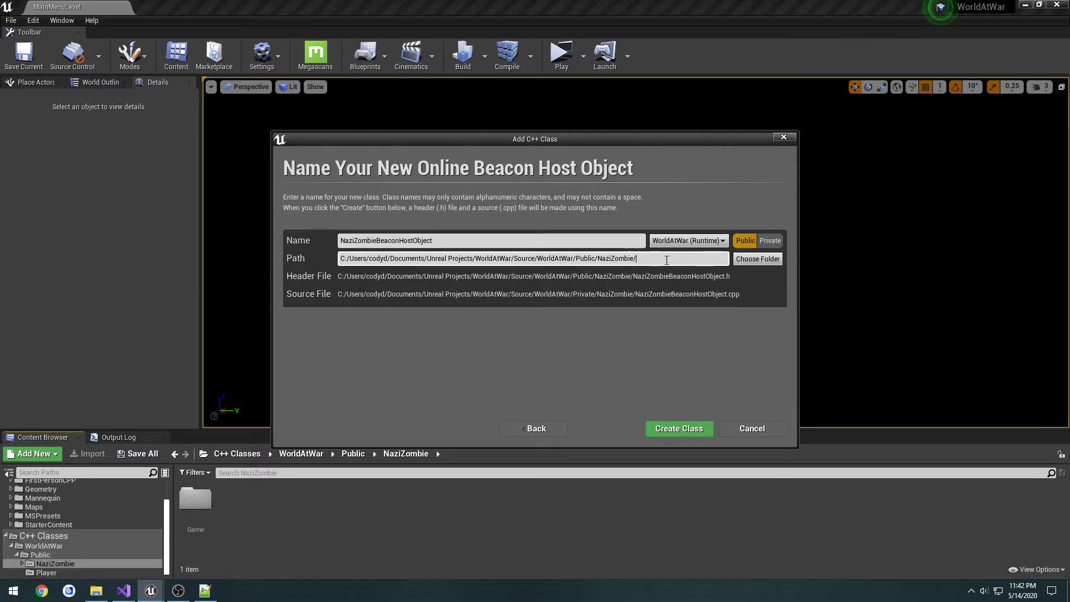
text(MainMenu)
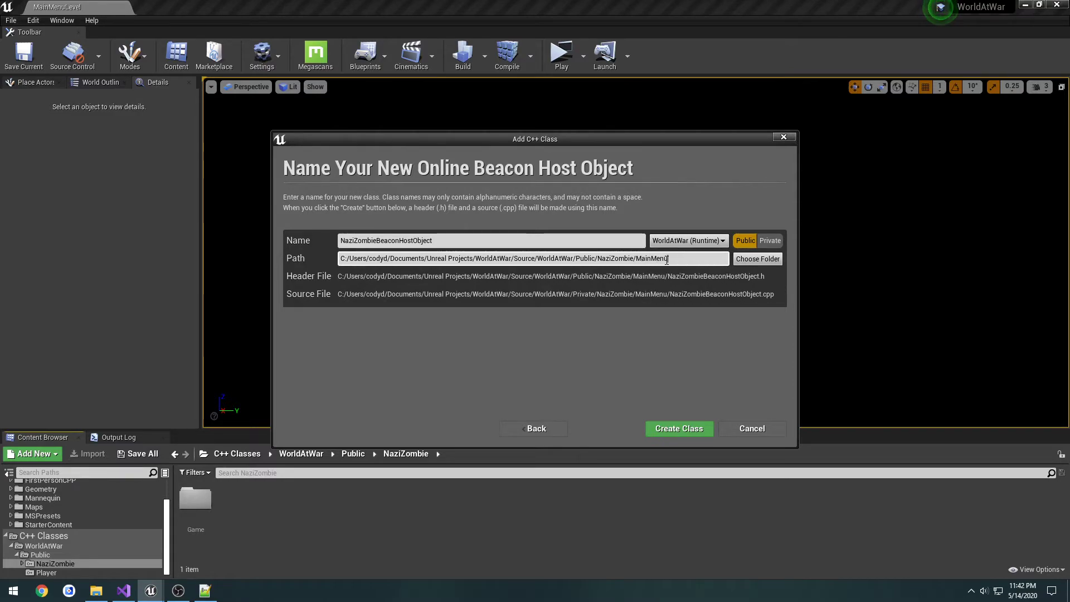
click(678, 428)
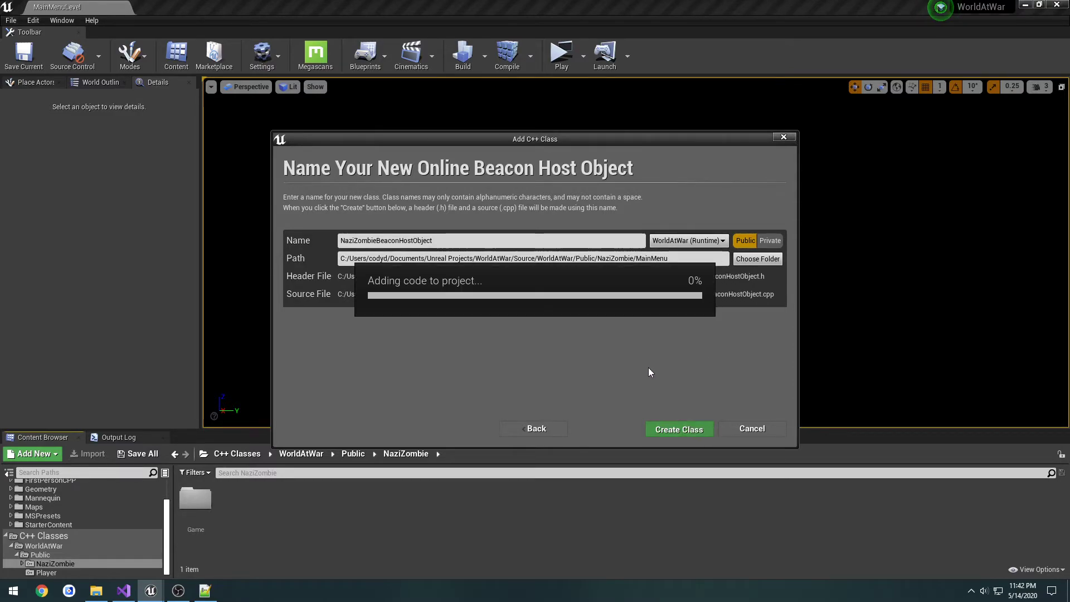
mouse_move(640, 369)
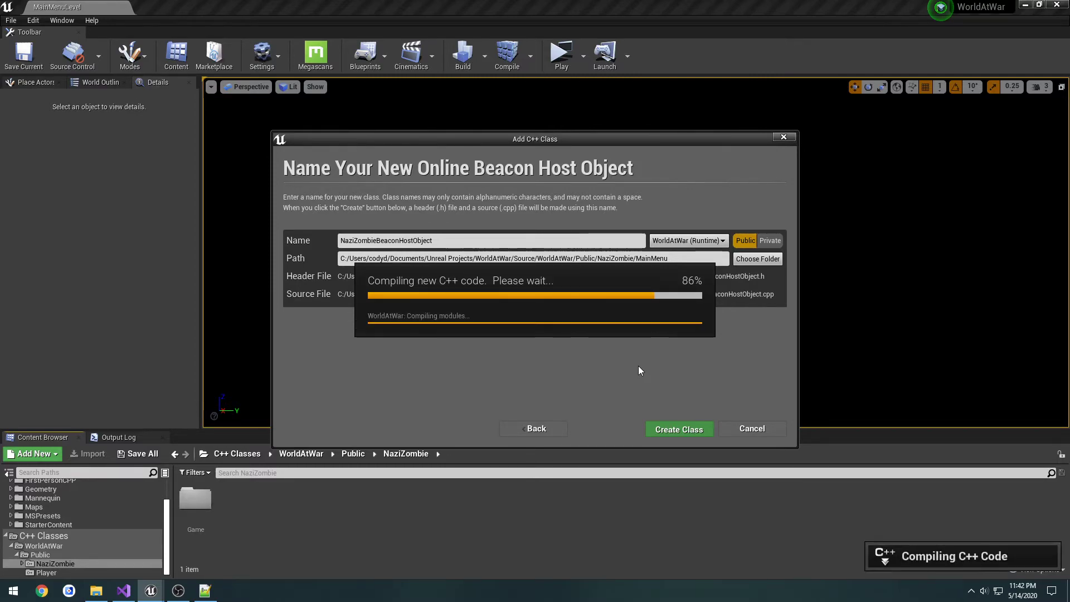
mouse_move(621, 383)
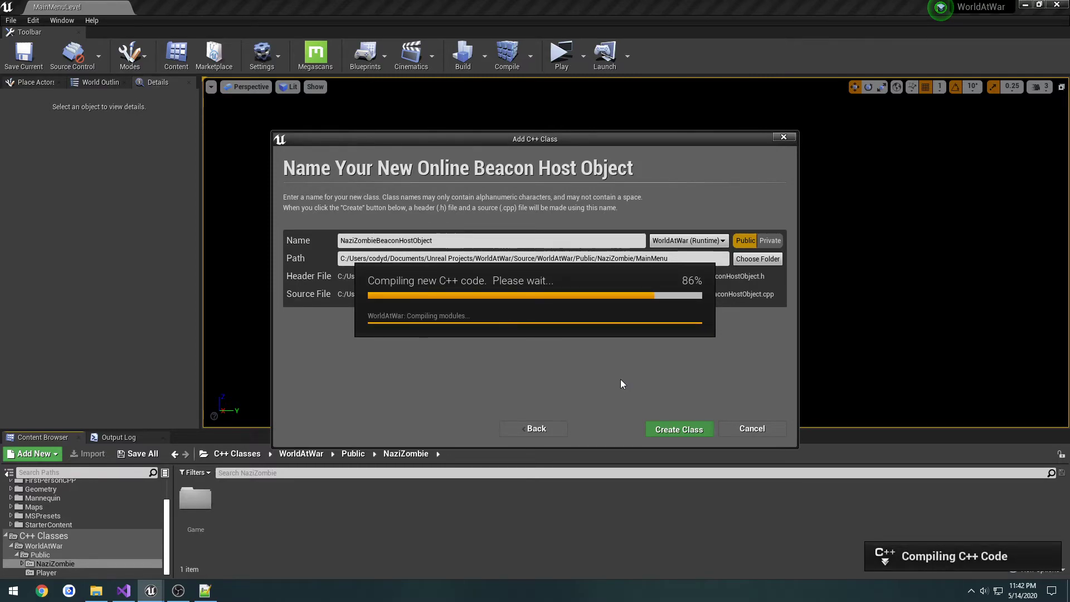
mouse_move(630, 383)
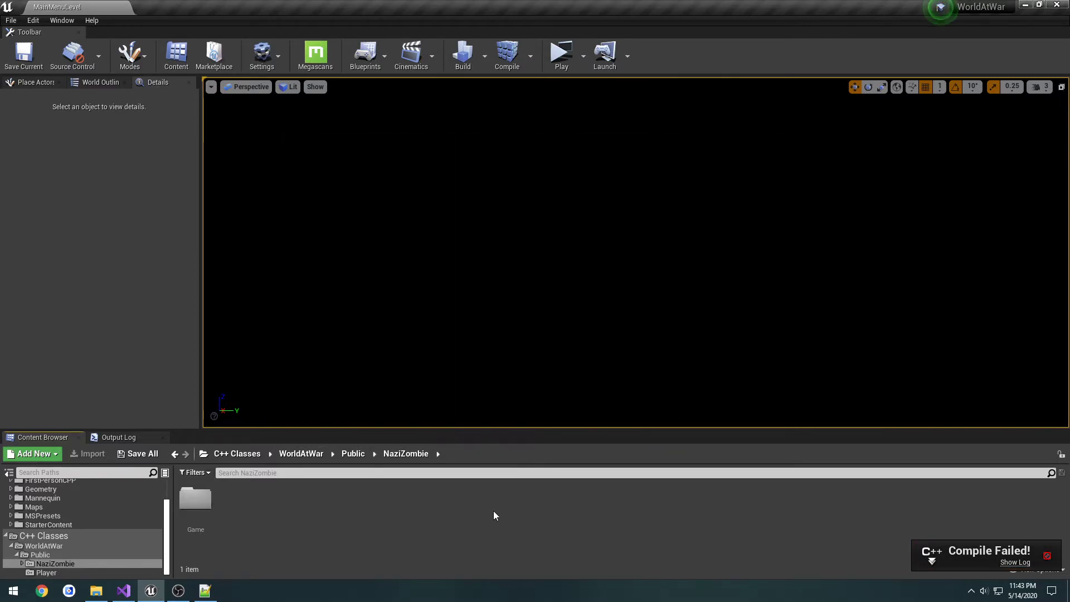
- Create NaziZombieBeaconClient from OnlineBeaconClient in NaziZombie/MainMenu and dismiss the class-added message
click(33, 454)
text(beac)
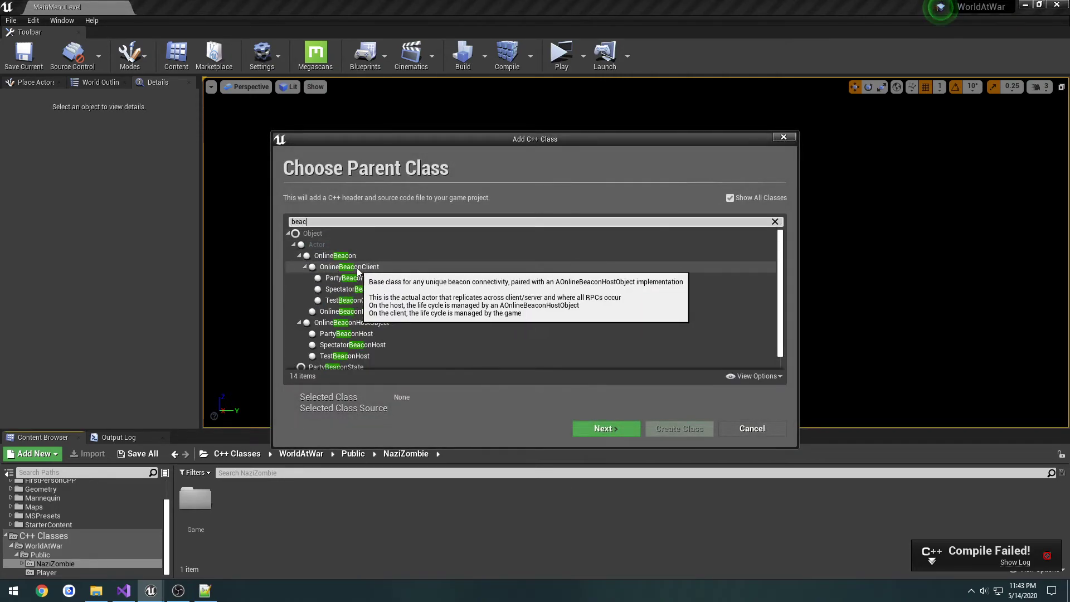
click(604, 428)
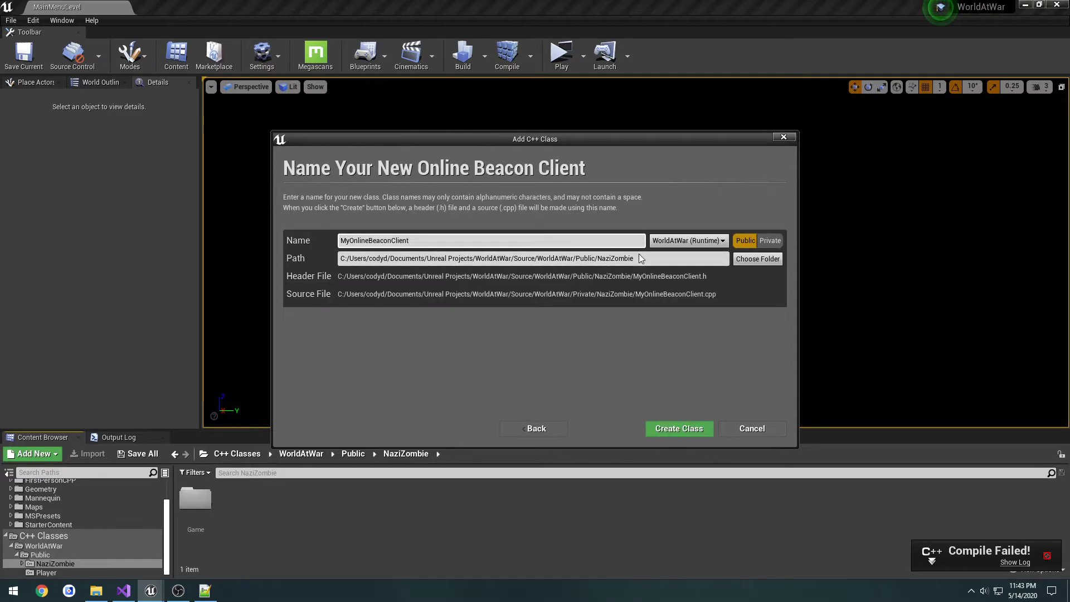
text(MainMenu)
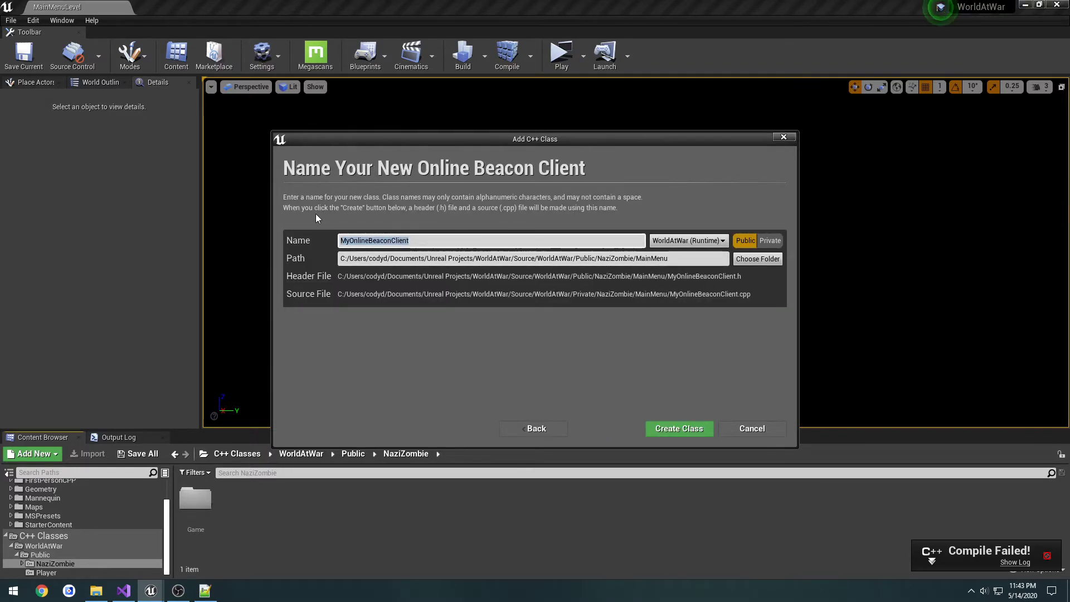
text(NaziZombieBe)
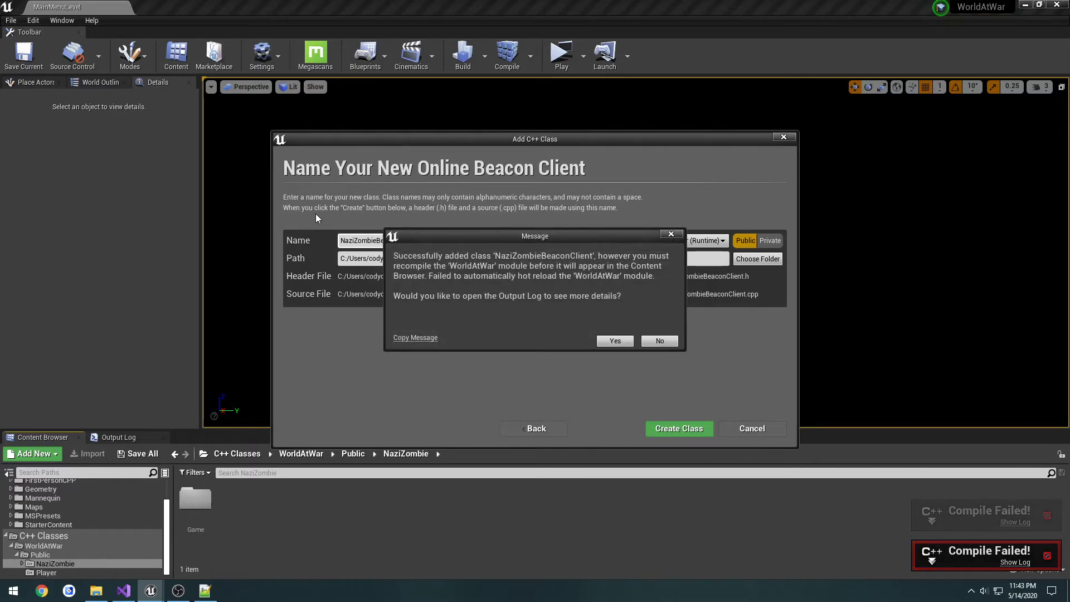
click(658, 341)
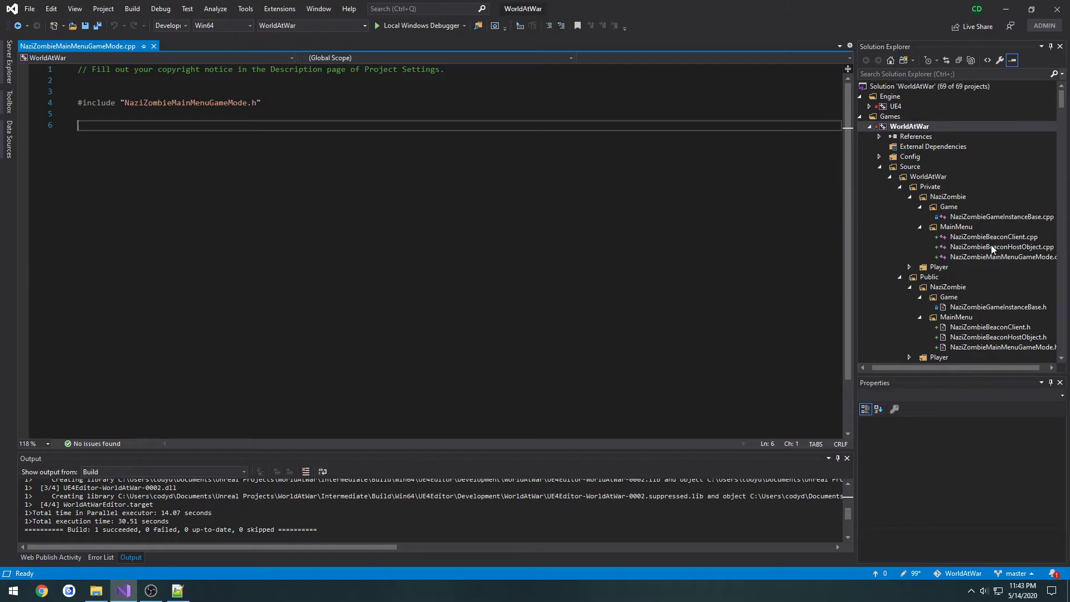
mouse_move(1002, 257)
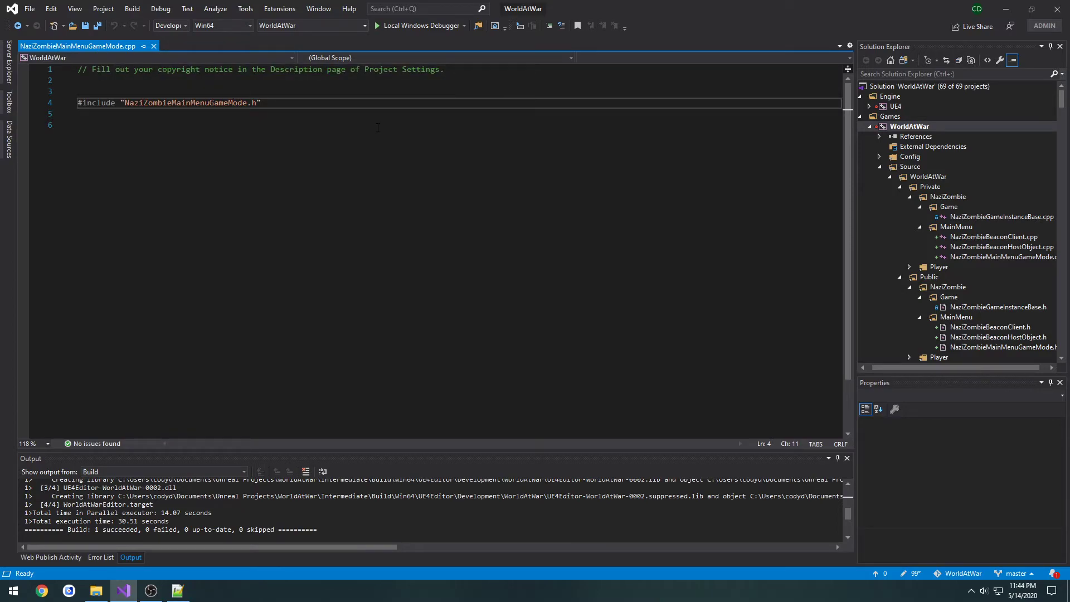
- Prefix the game mode .cpp include with WorldAtWar/Public/NaziZombie/MainMenu and move on to NaziZombieBeaconHostObject.cpp
text(Wrod)
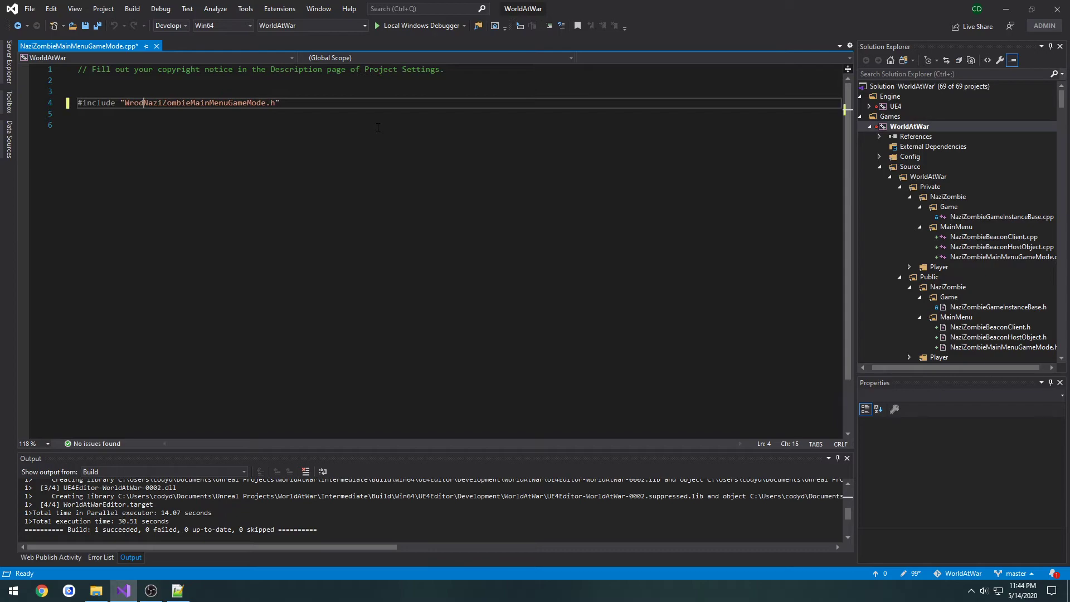
text(WorldAtWar/Public/NaziZombie/MainMenu/)
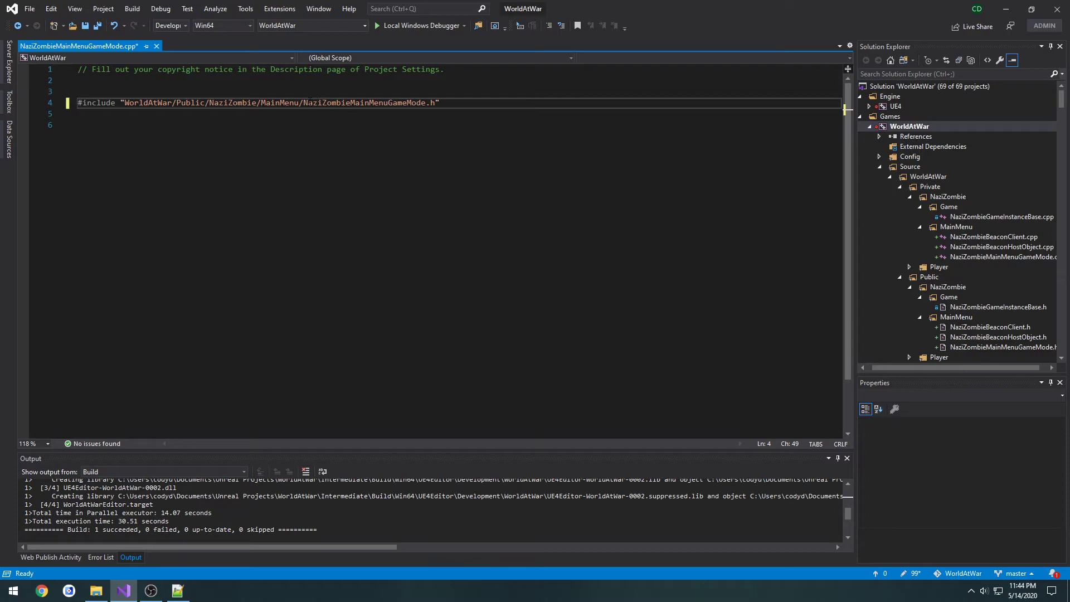
drag(124, 103, 303, 102)
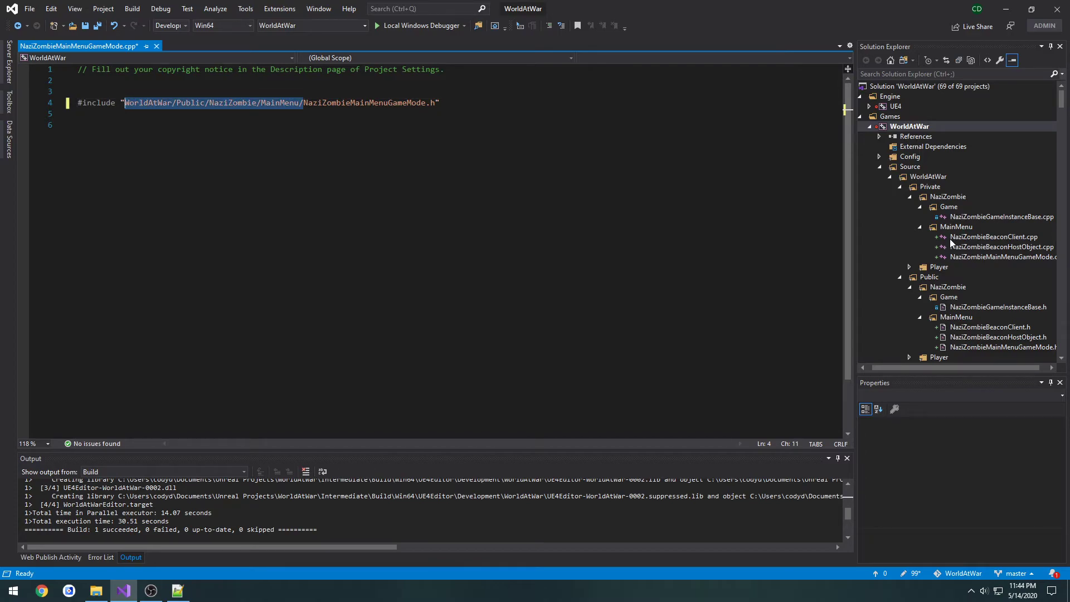
click(1002, 246)
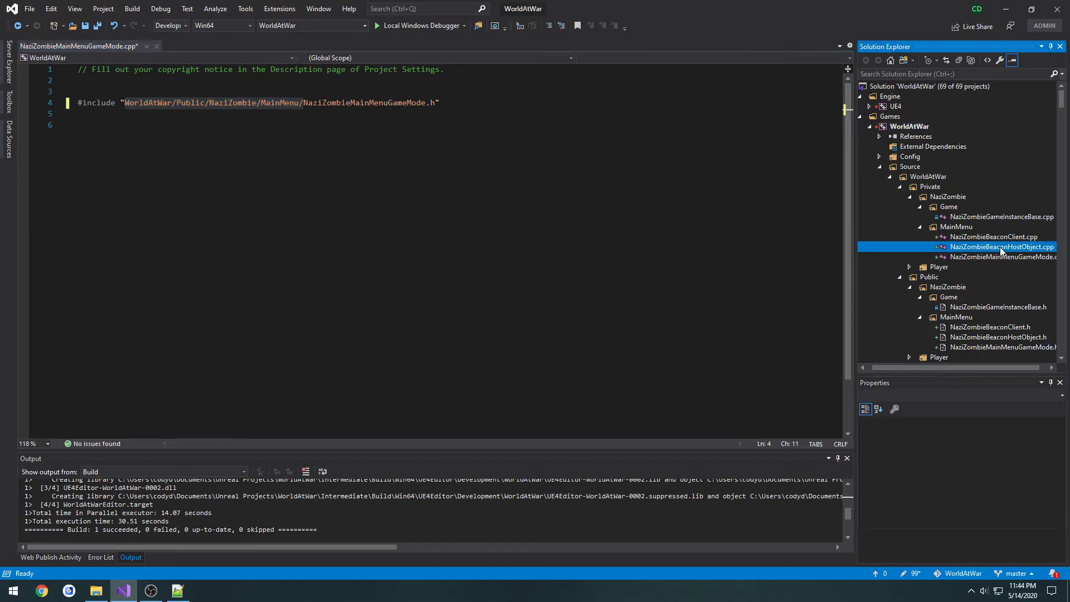
double_click(1001, 247)
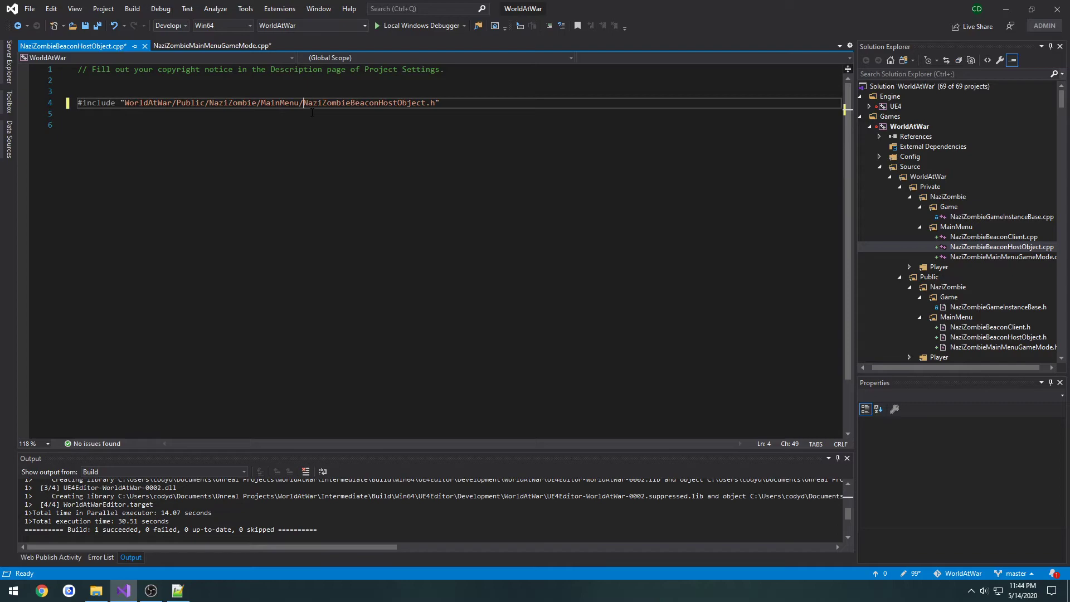
mouse_move(1017, 264)
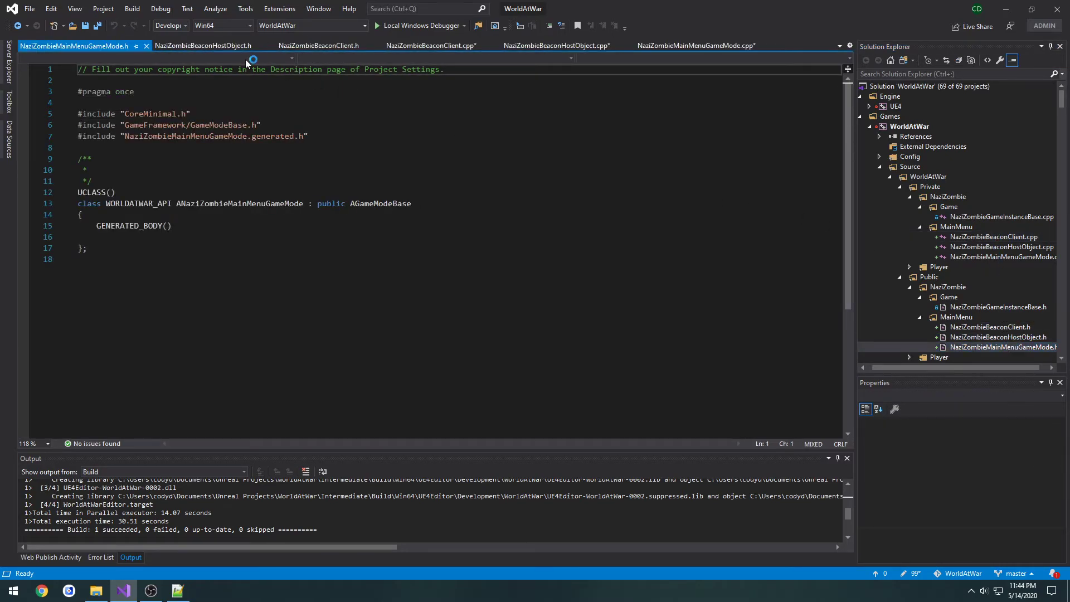
- Add a public: constructor declaration to the main menu game mode header and its definition in the .cpp
click(428, 45)
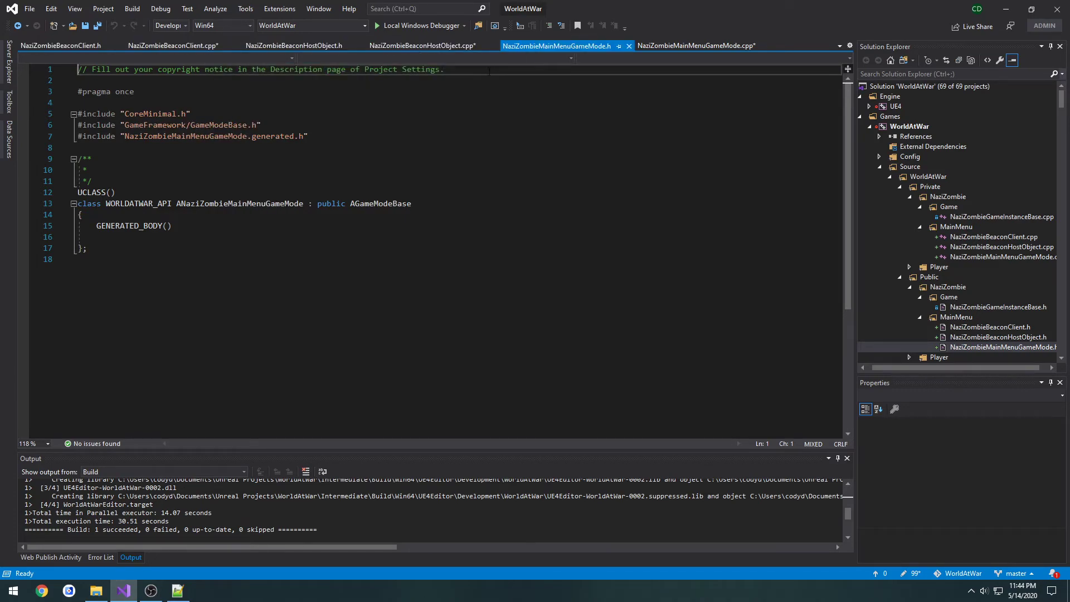
double_click(239, 203)
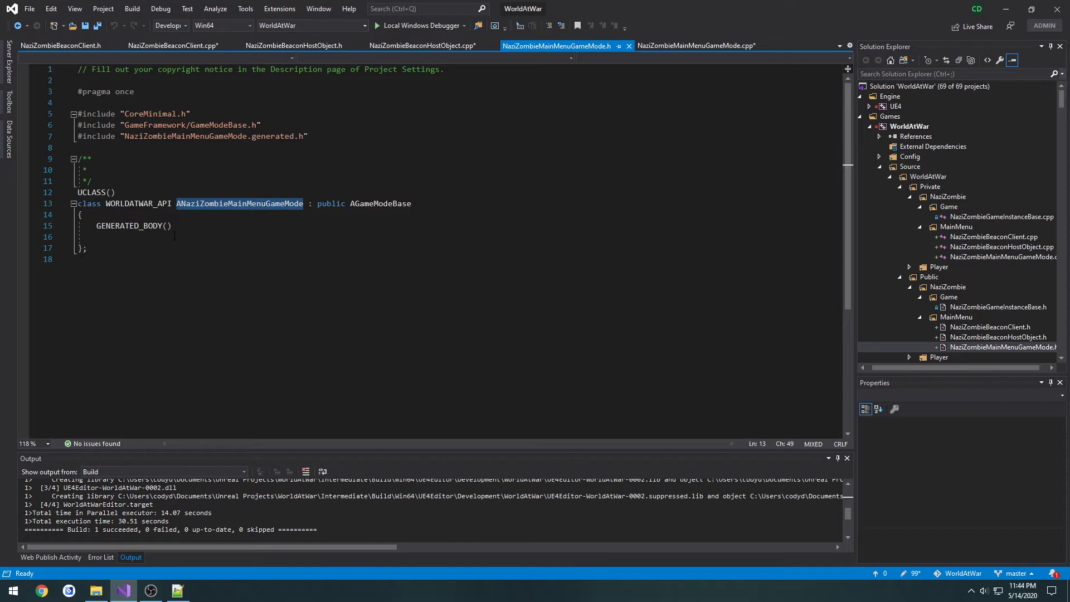
text(pub)
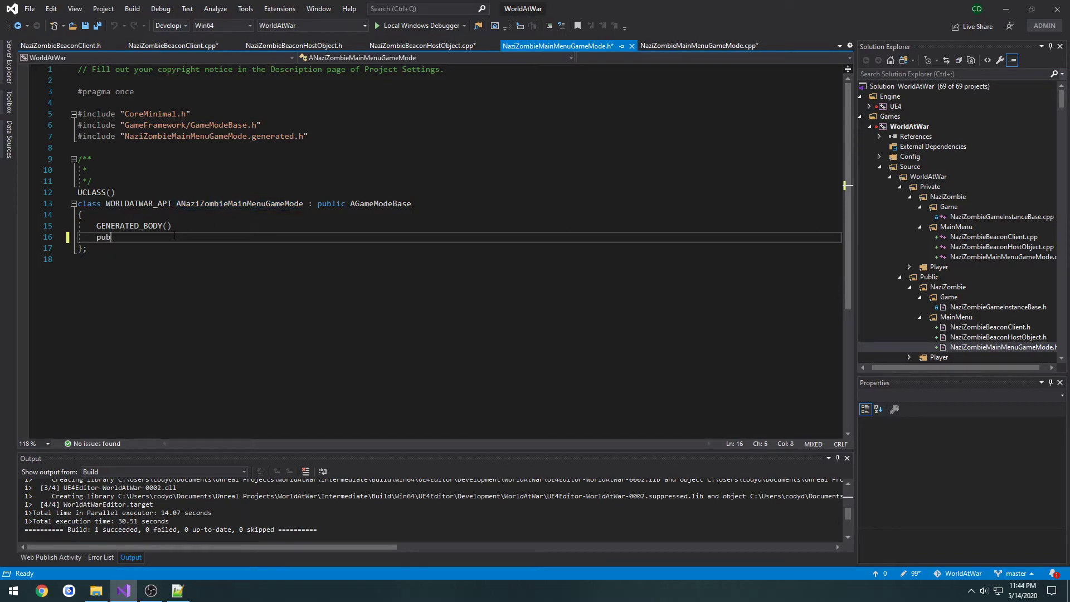
text(lic:)
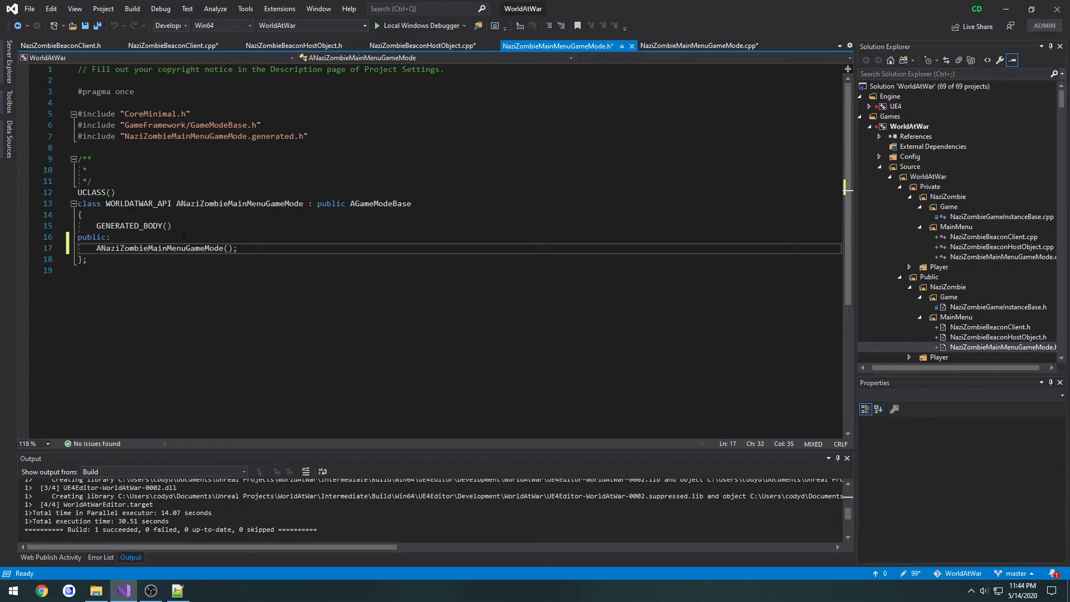
click(698, 45)
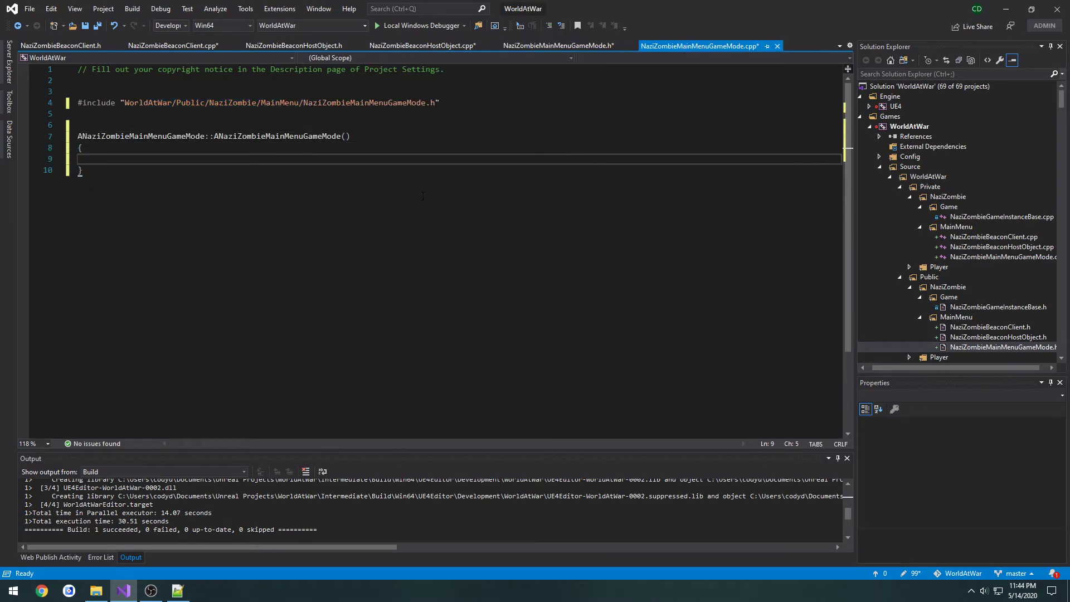
- Declare public ANaziZombieBeaconHostObject() in the beacon host object header and define it in its .cpp
click(293, 46)
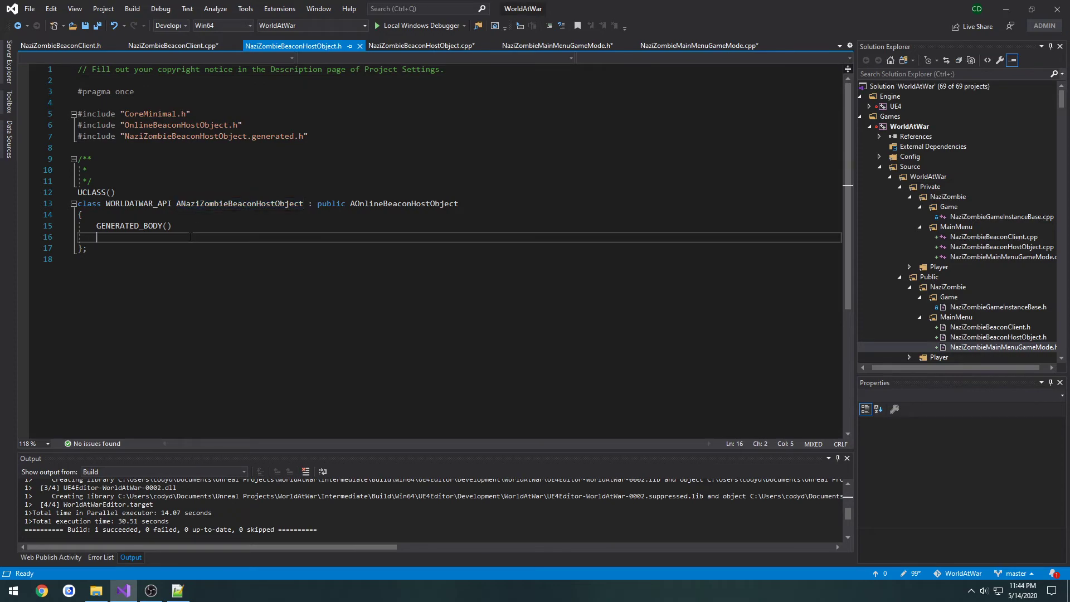
text(public:)
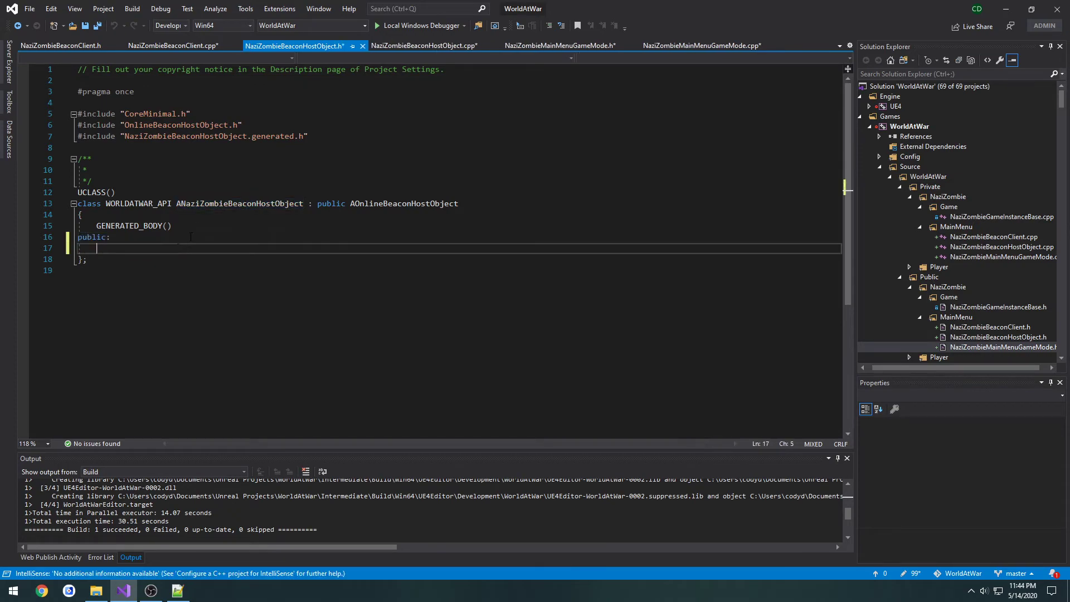
text(ANaziZombieBeaconHostObject();)
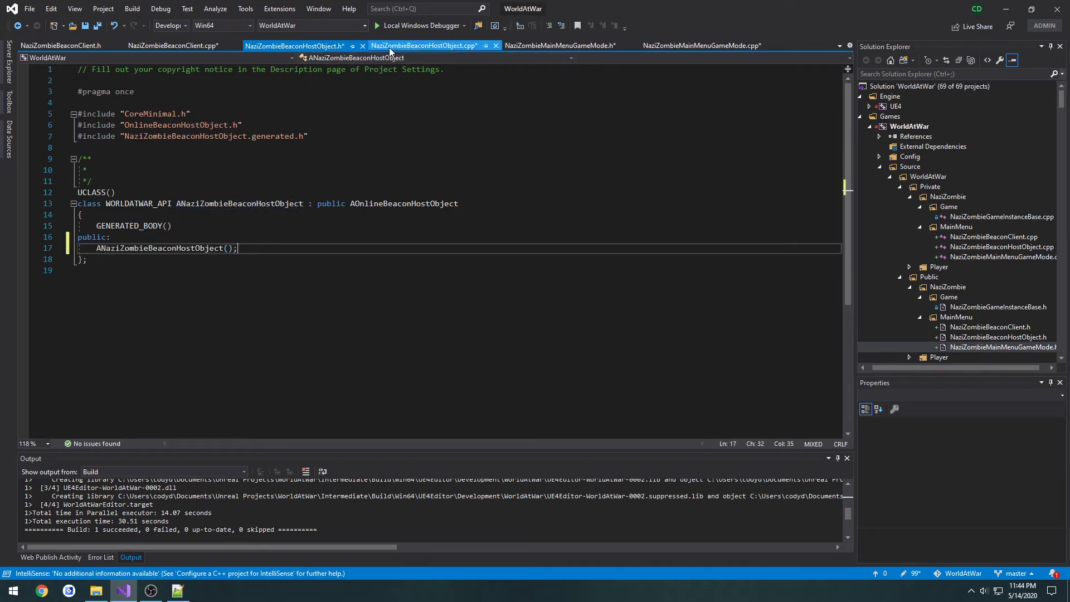
click(424, 46)
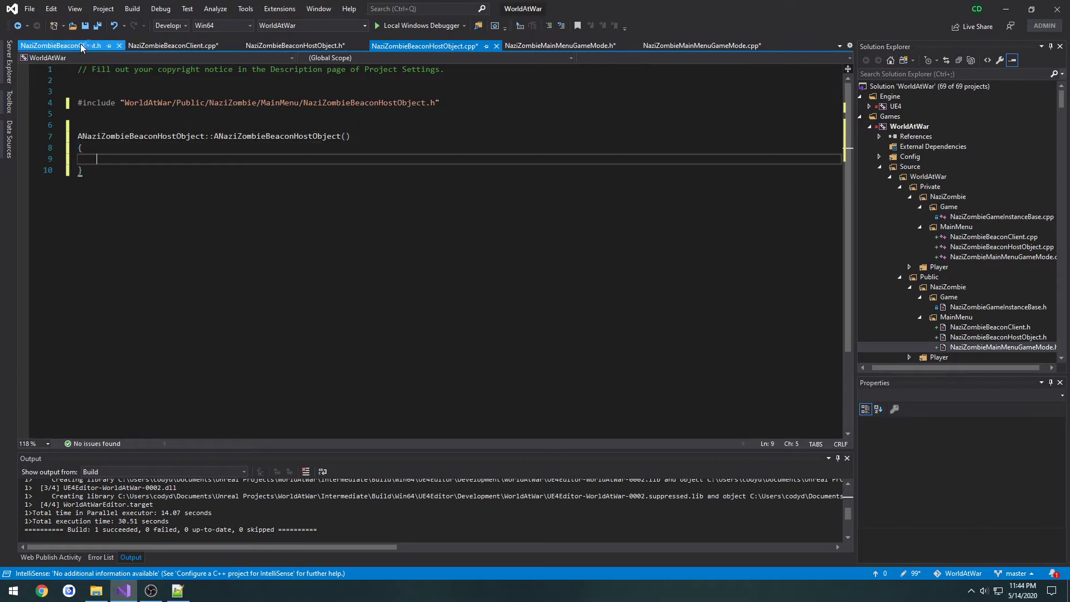
- Declare and define the empty ANaziZombieBeaconClient constructor, then review the other class files
click(58, 46)
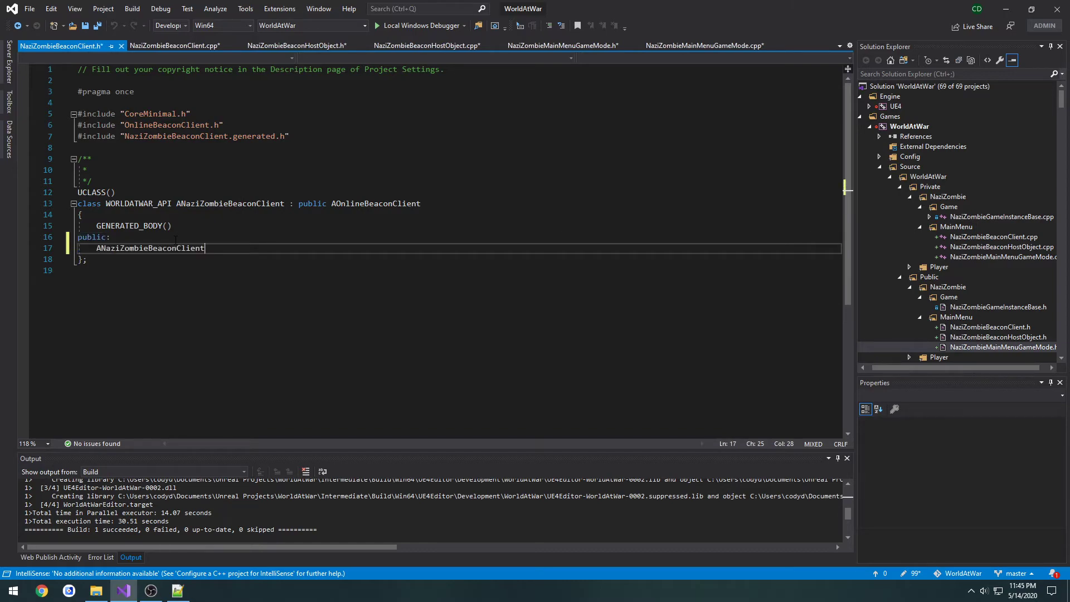
click(175, 44)
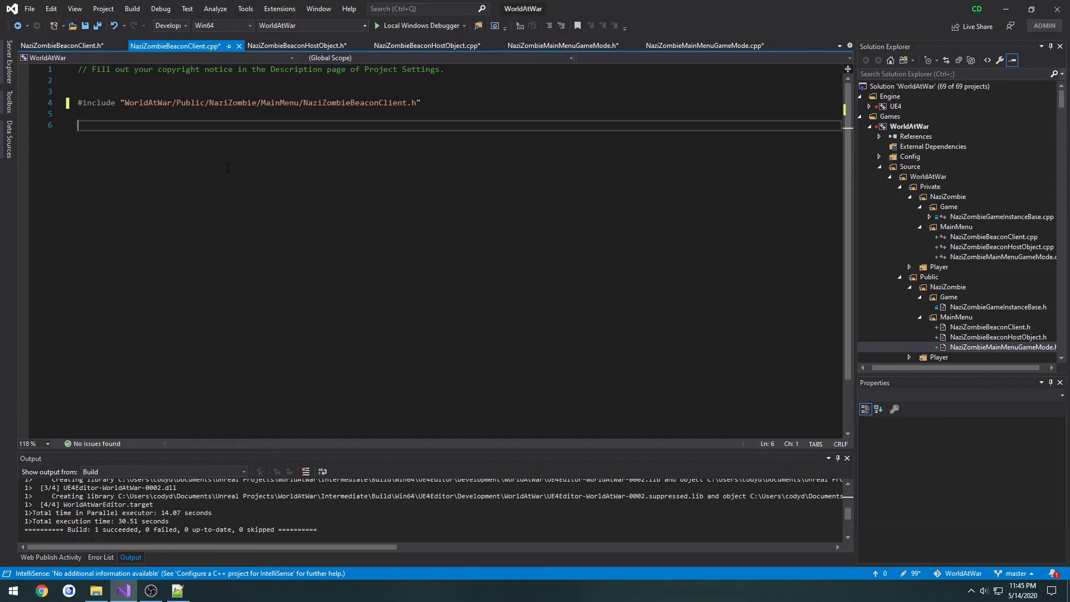
text(ANaziZombieBeaconClient::ANaziZombieBeaconClient(){)
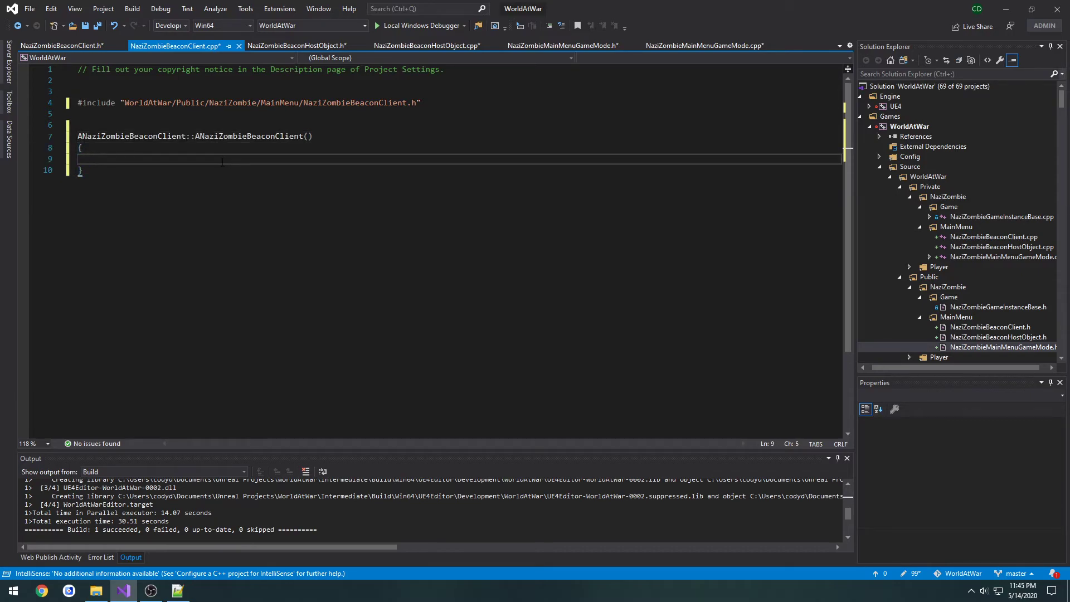
click(427, 46)
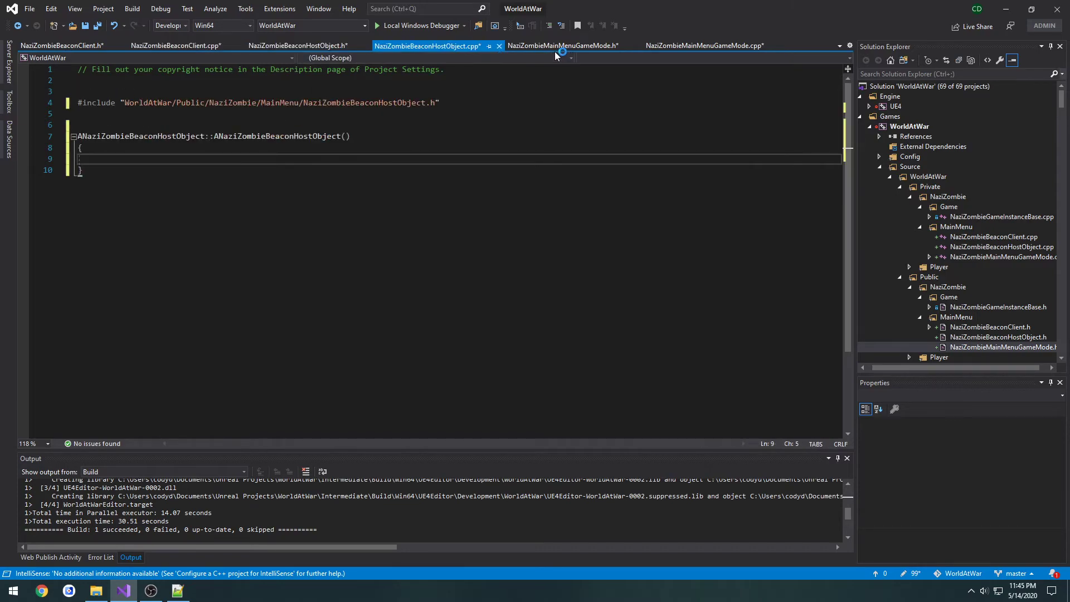
click(704, 46)
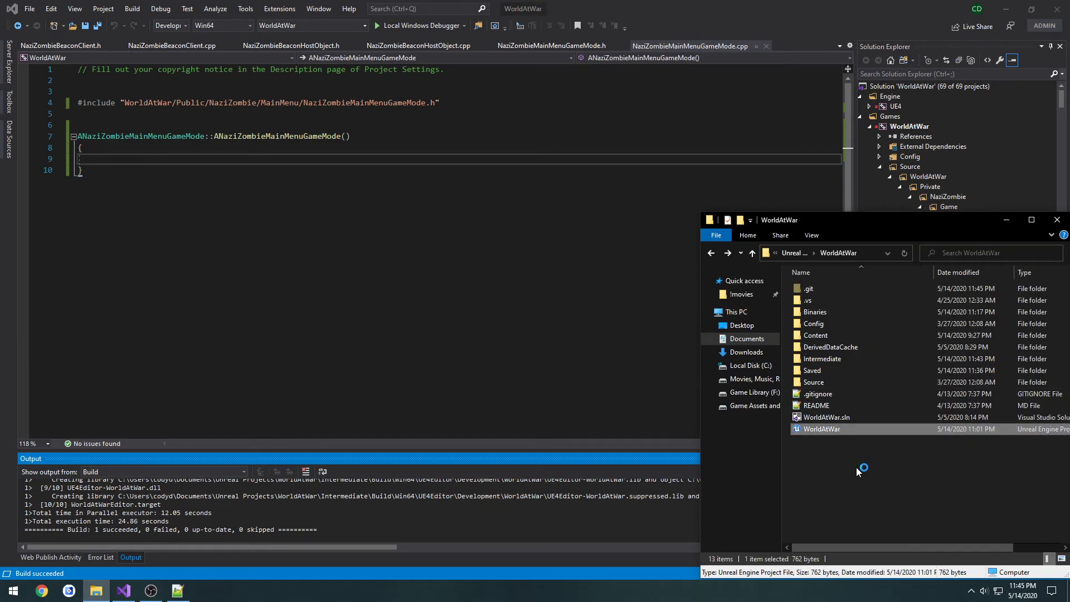
- Relaunch the WorldAtWar.uproject after the successful build
double_click(822, 428)
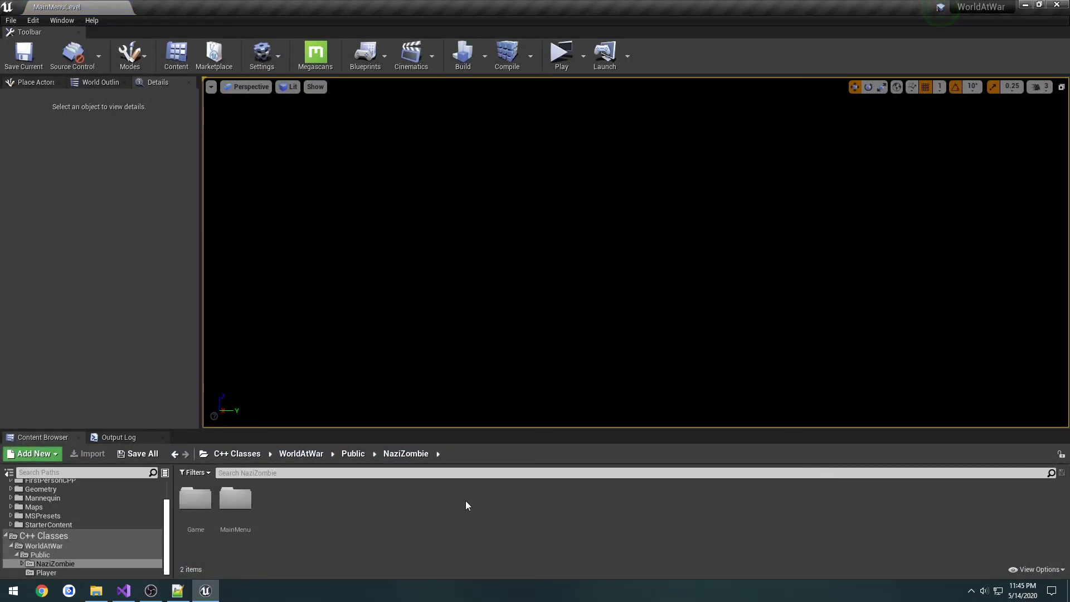
- Browse into the MainMenu C++ classes folder listing the beacon client, beacon host object and game mode
double_click(235, 498)
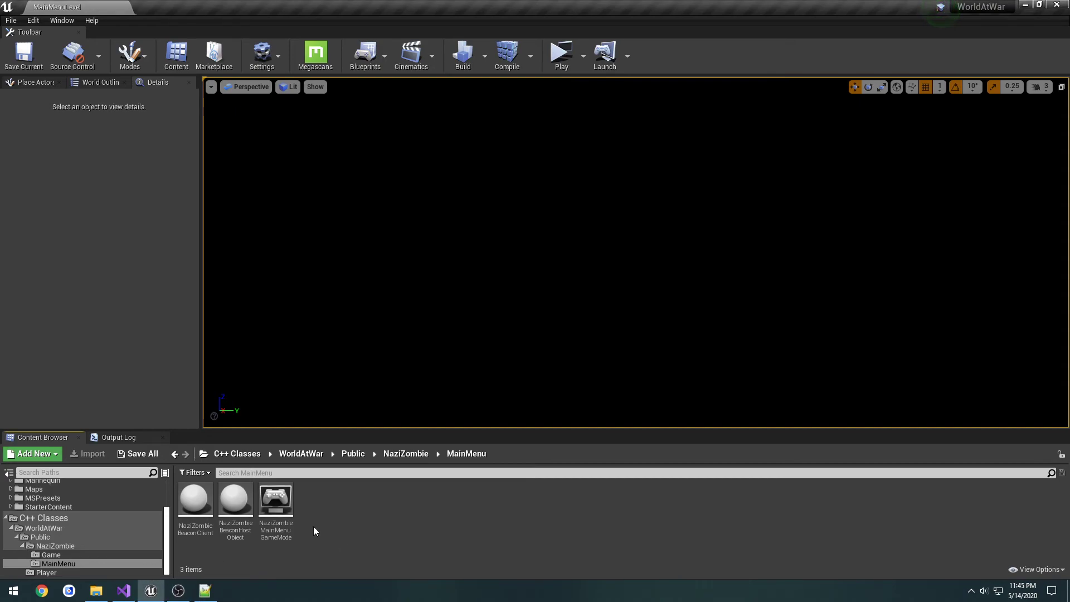
mouse_move(285, 563)
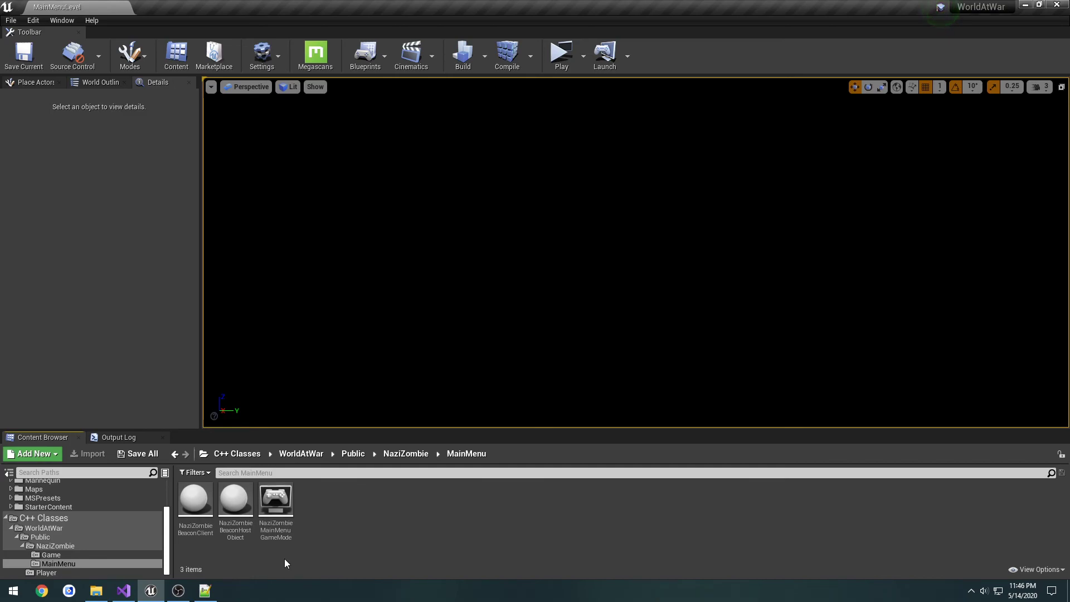
click(123, 591)
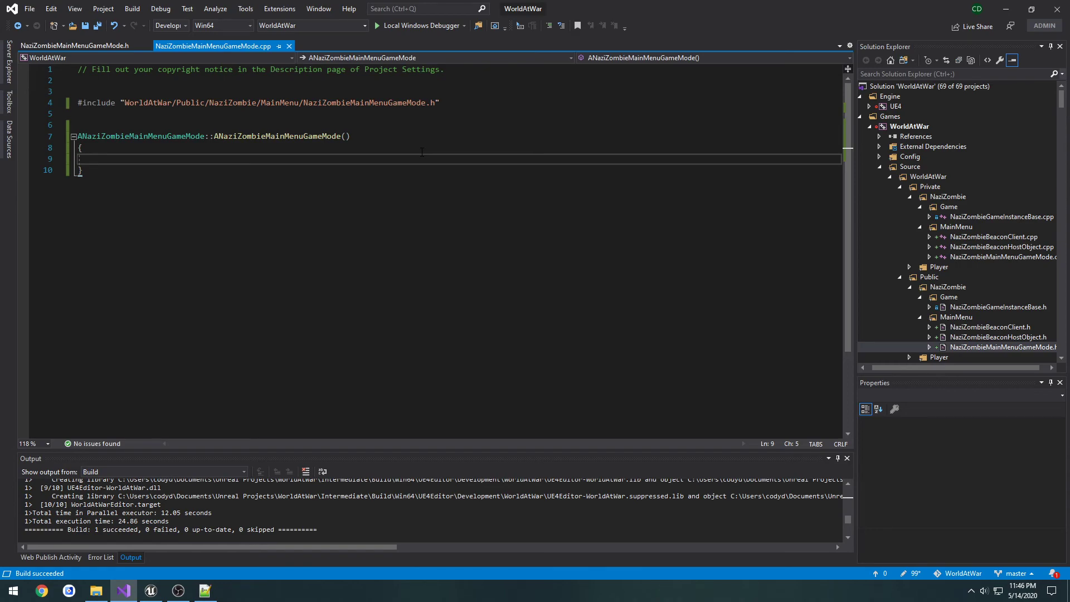
- From Private > NaziZombie > MainMenu, open NaziZombieBeaconHostObject.cpp alongside the game mode files
click(995, 347)
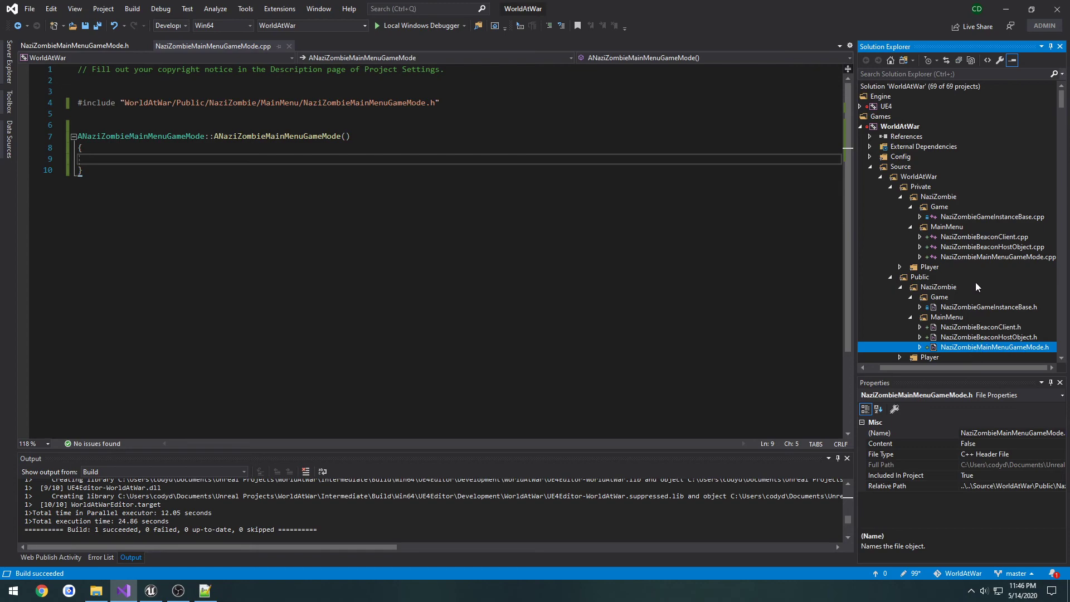
mouse_move(996, 261)
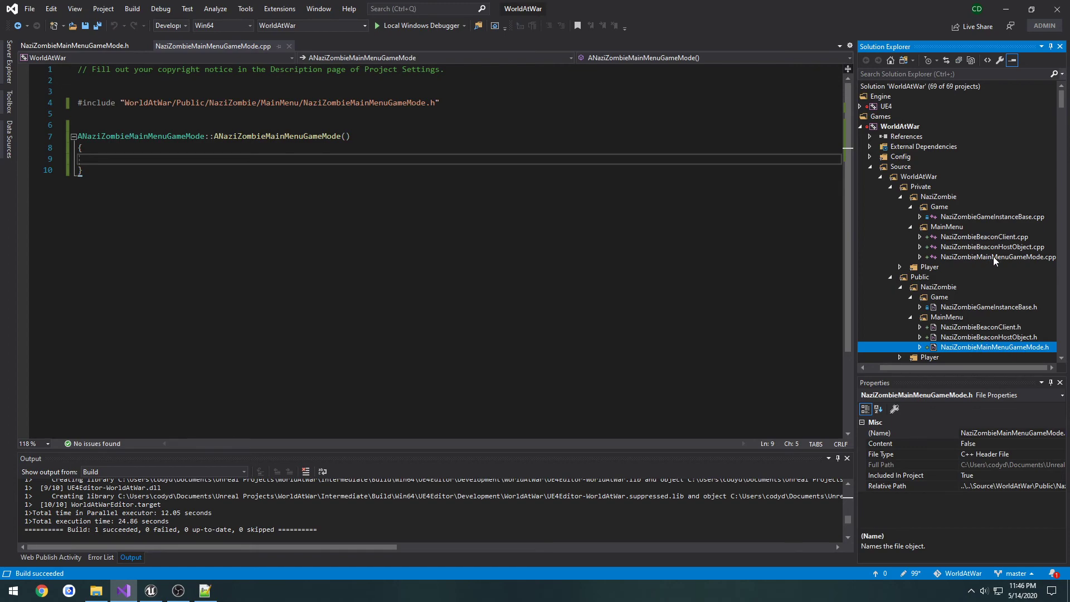
mouse_move(995, 242)
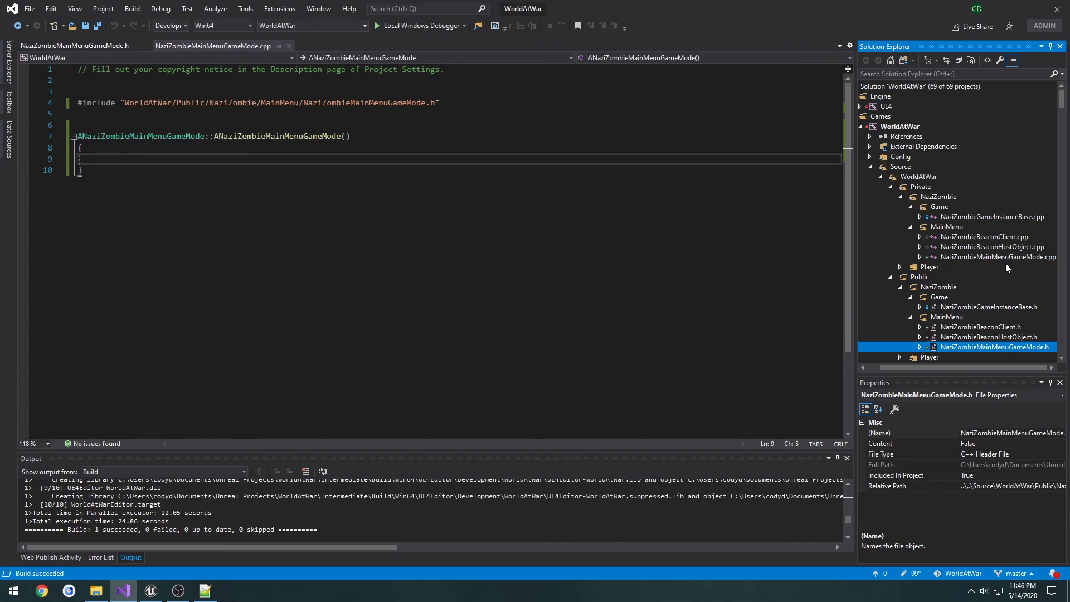
double_click(995, 246)
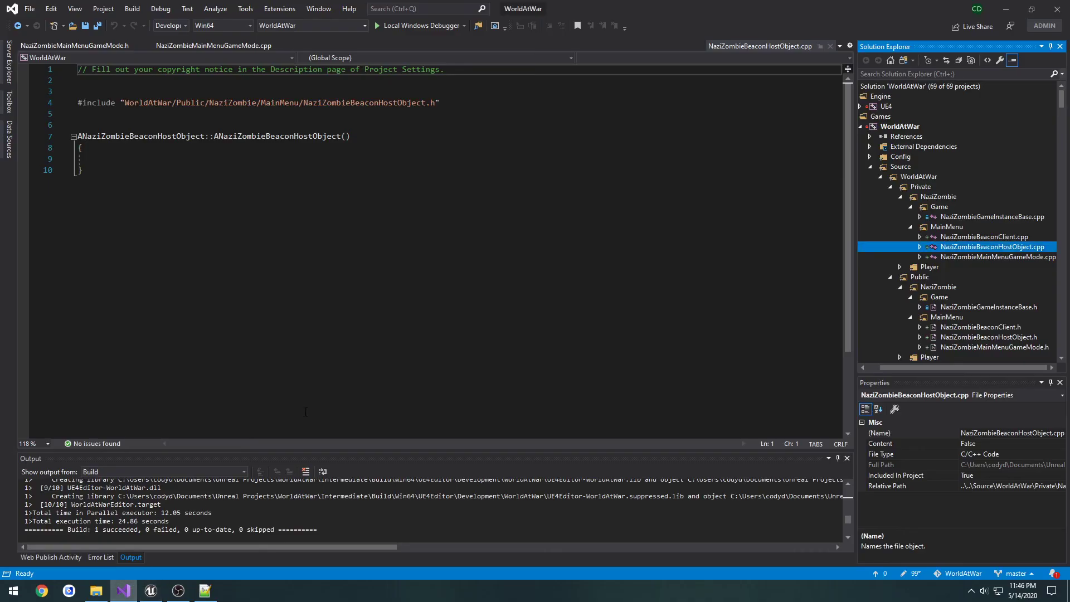
mouse_move(488, 261)
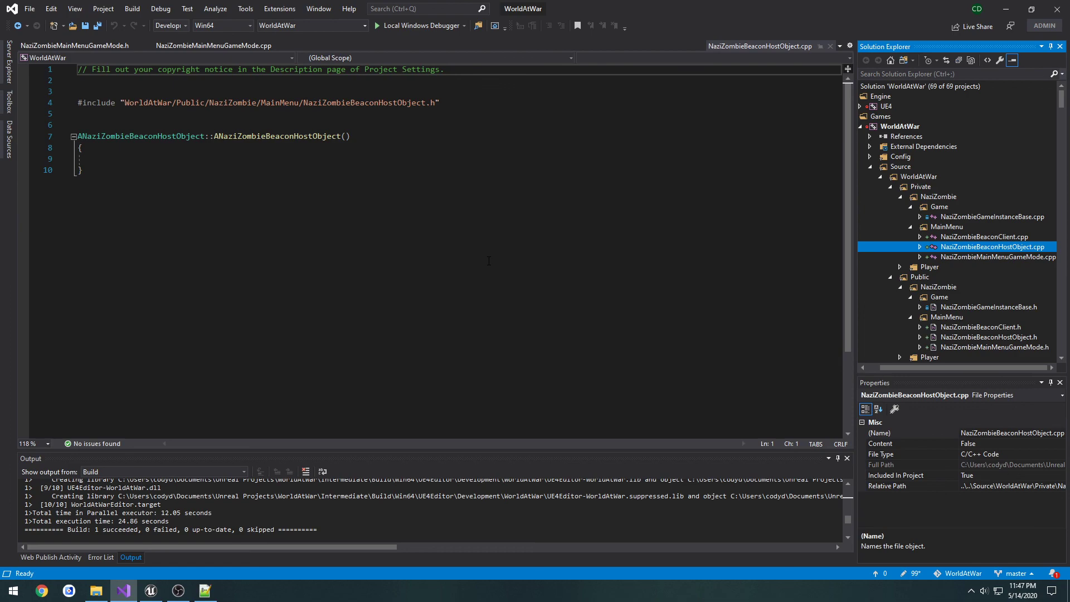
mouse_move(986, 253)
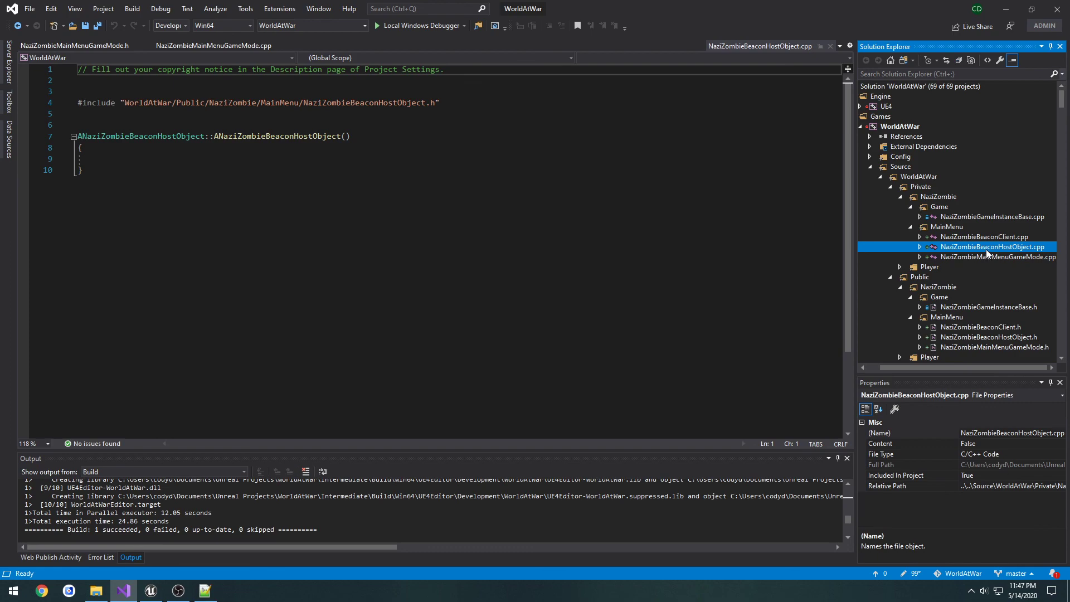
mouse_move(578, 595)
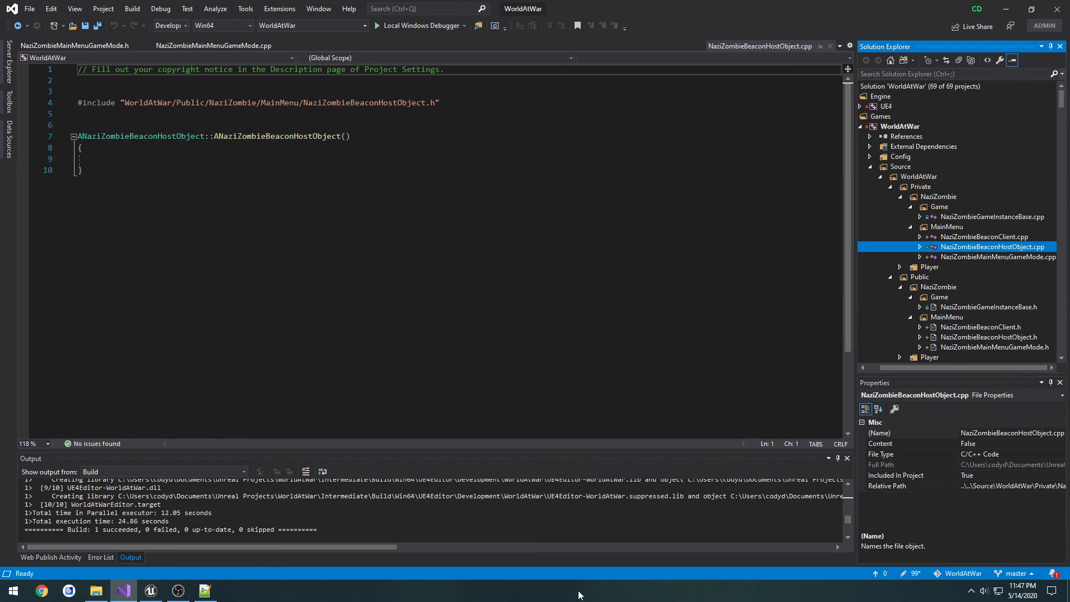